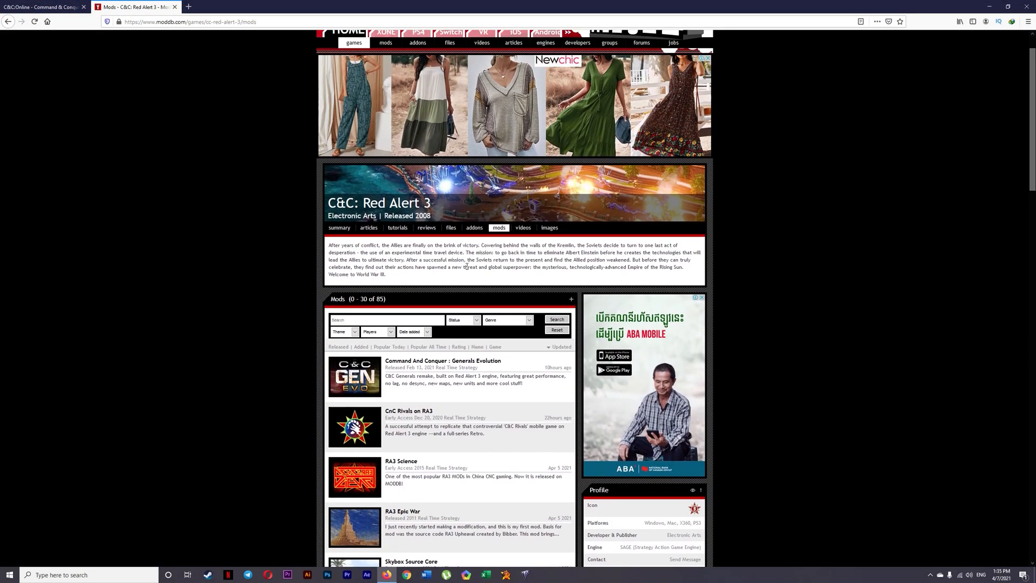
# Step: Scroll the site and switch to the C&C:Online Download page offering launcher 2.0.7 and GenTool
pyautogui.scroll(-3)
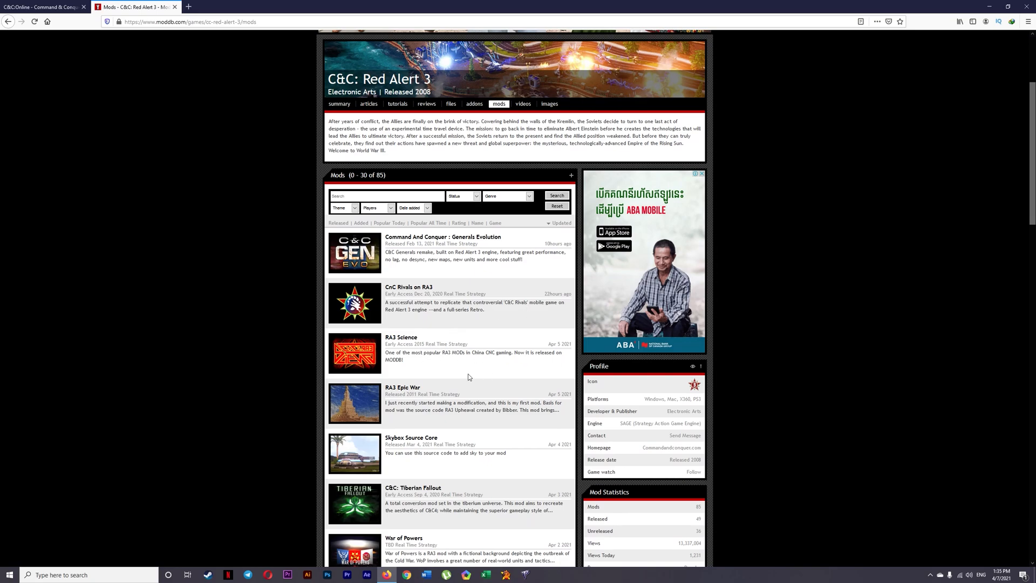
pyautogui.scroll(-3)
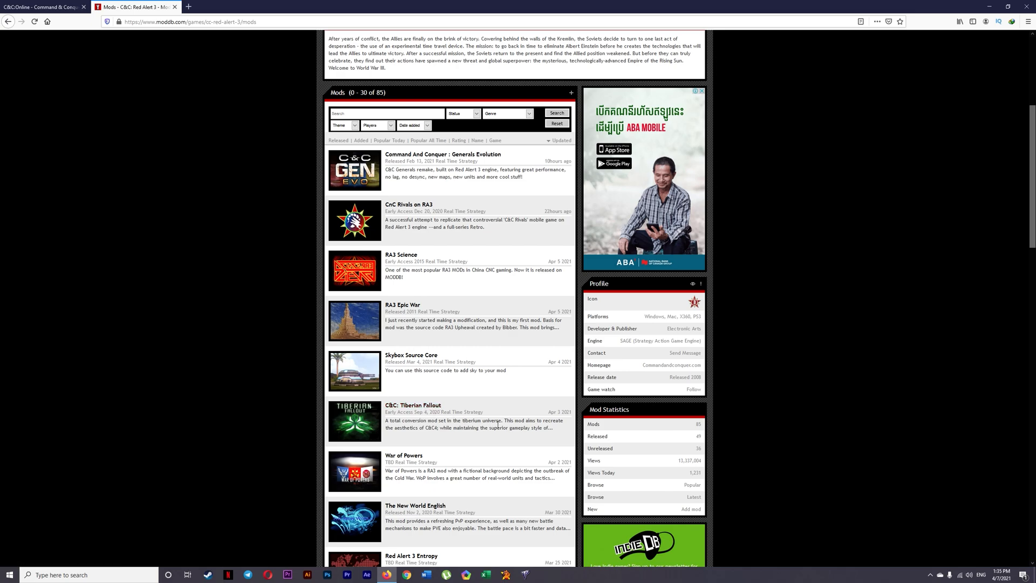
pyautogui.scroll(-3)
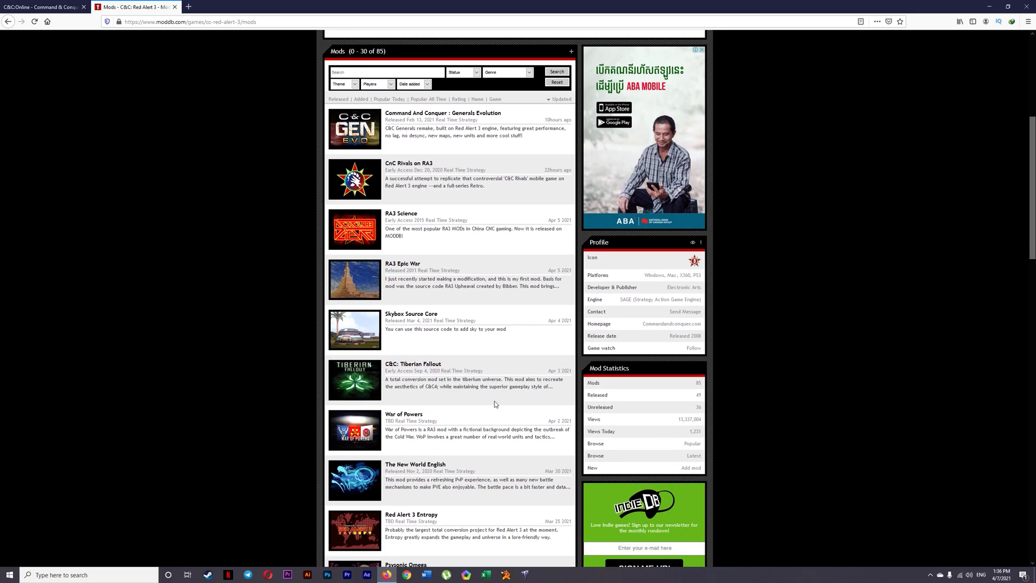
pyautogui.moveTo(989, 6)
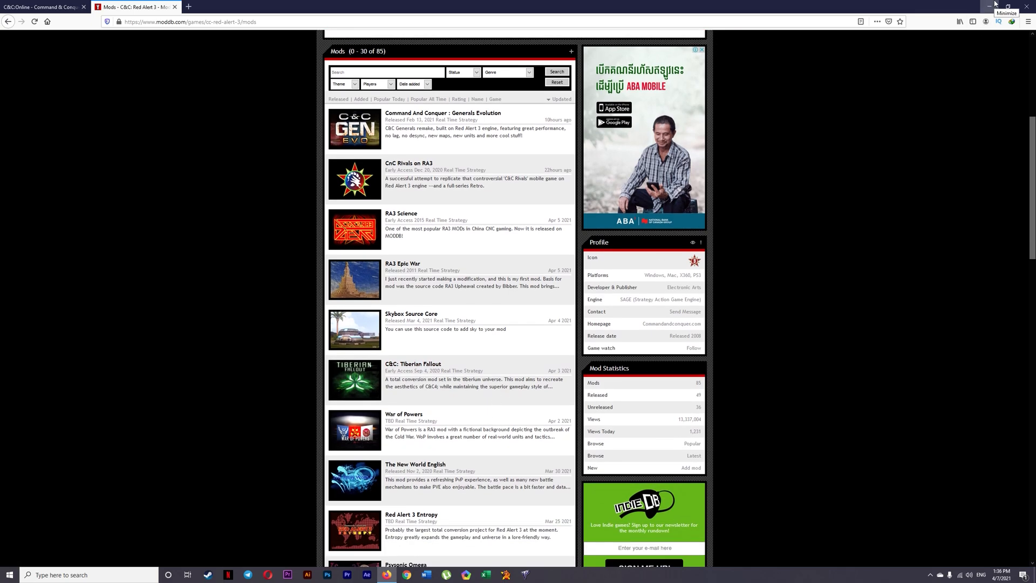
pyautogui.click(988, 6)
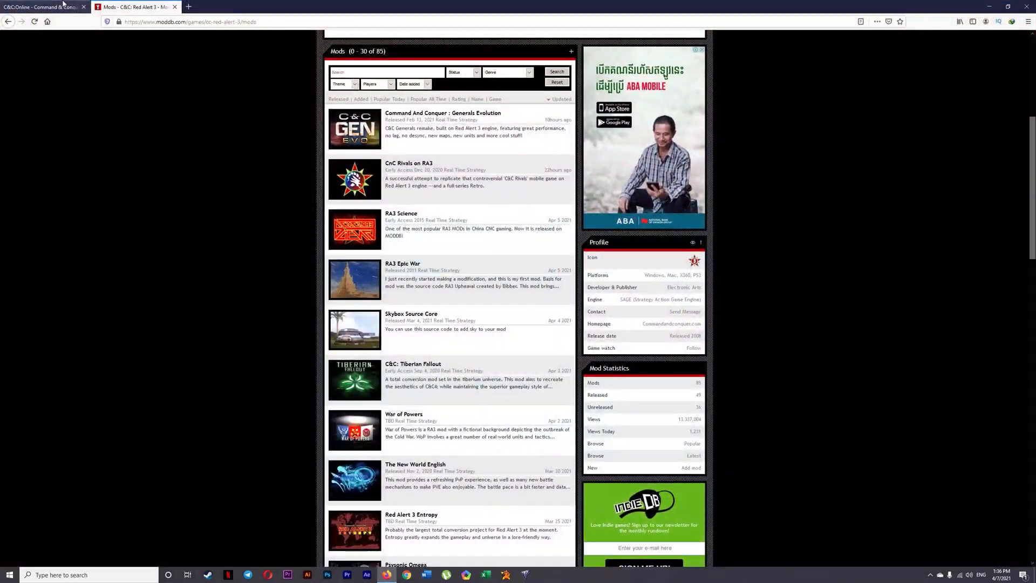
pyautogui.click(43, 7)
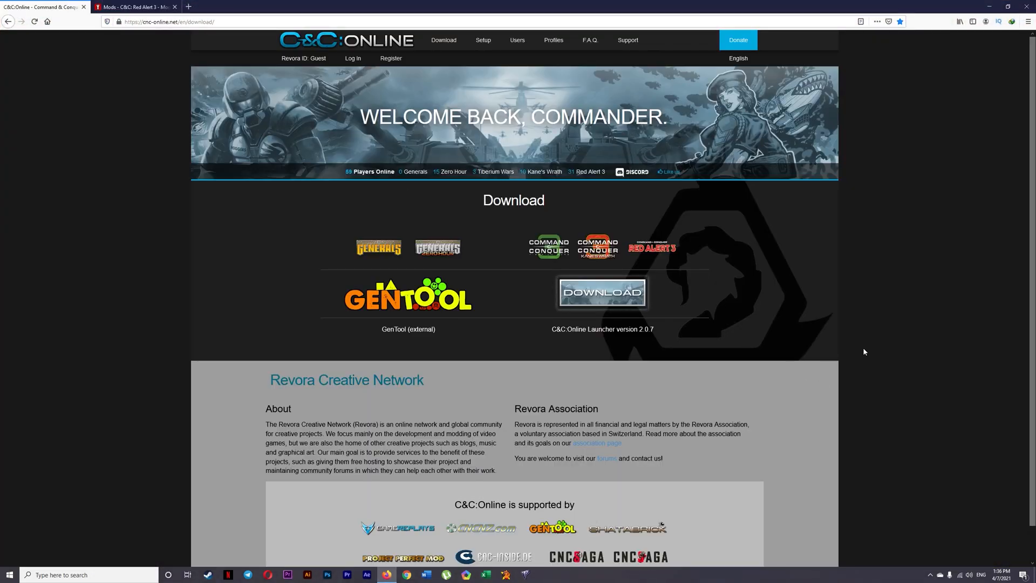
pyautogui.moveTo(439, 107)
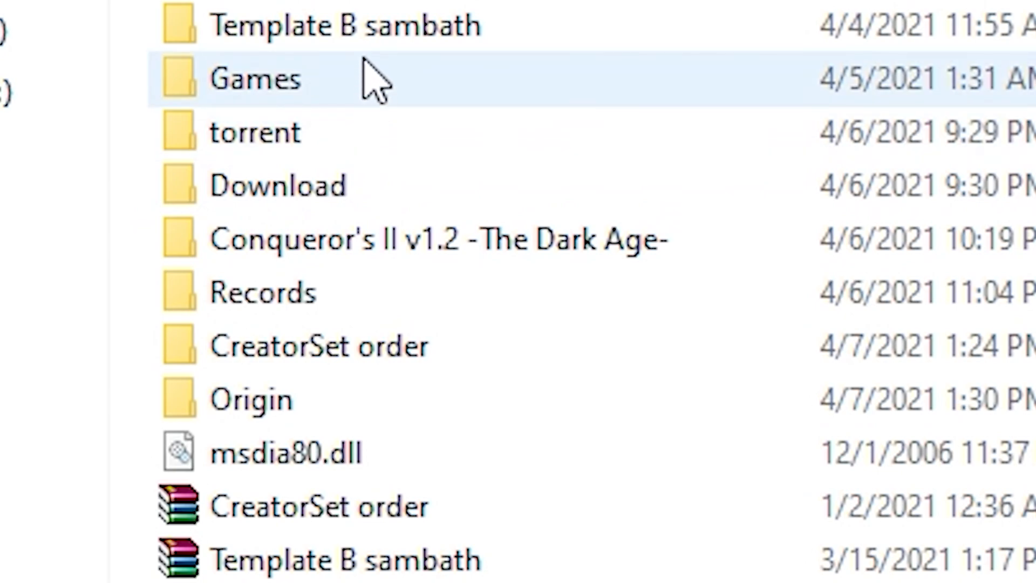
# Step: In D:\Origin\Command and Conquer Red Alert 3\Red Alert 3, append -ui to the RA3 shortcut's Target and confirm
pyautogui.click(264, 293)
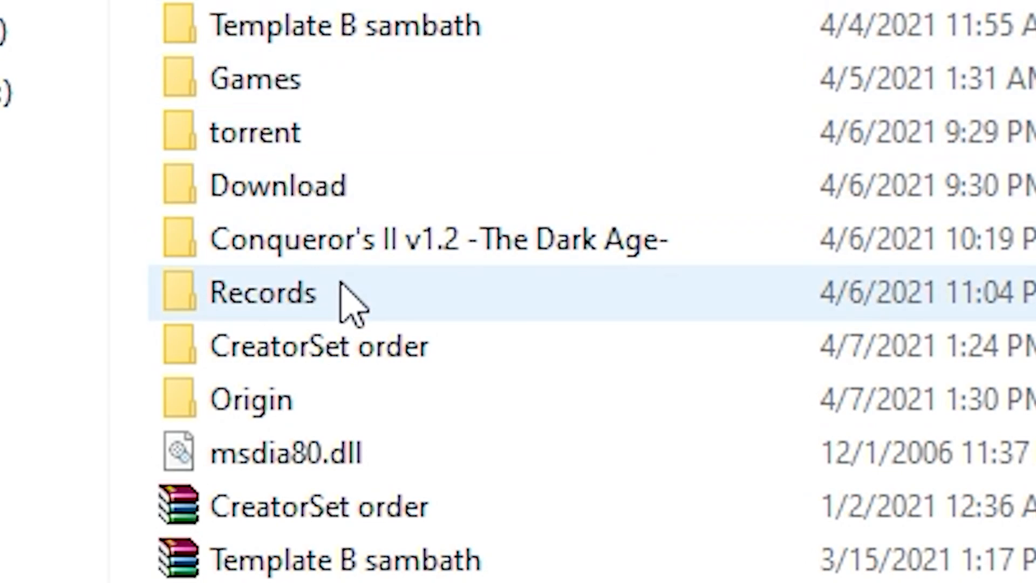
pyautogui.doubleClick(252, 399)
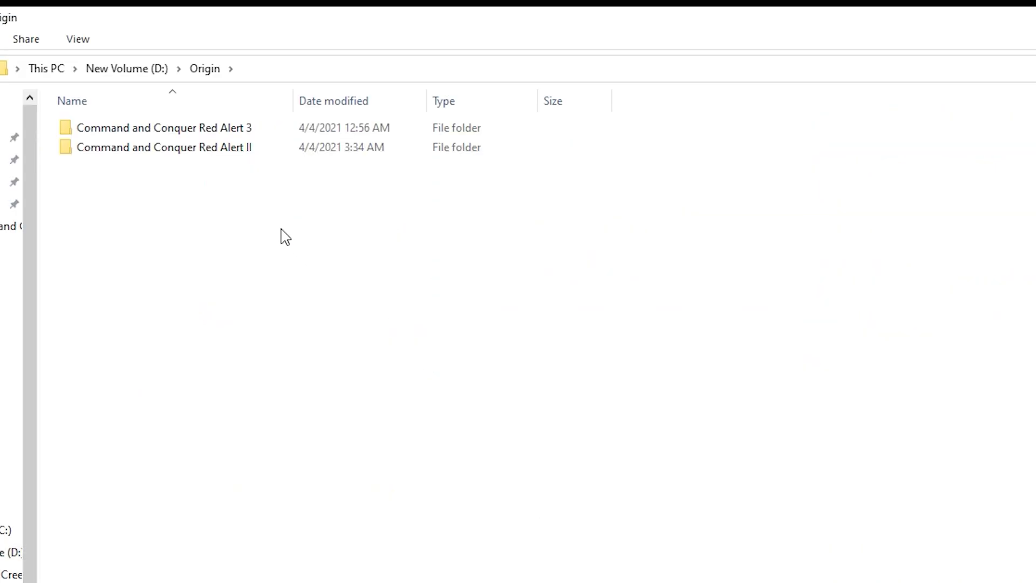
pyautogui.doubleClick(164, 127)
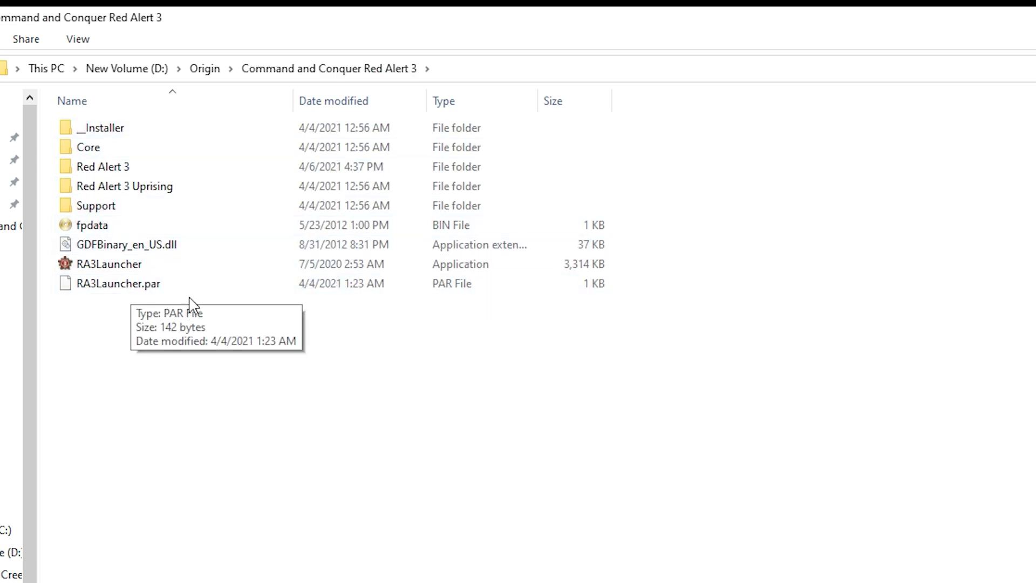
pyautogui.doubleClick(103, 166)
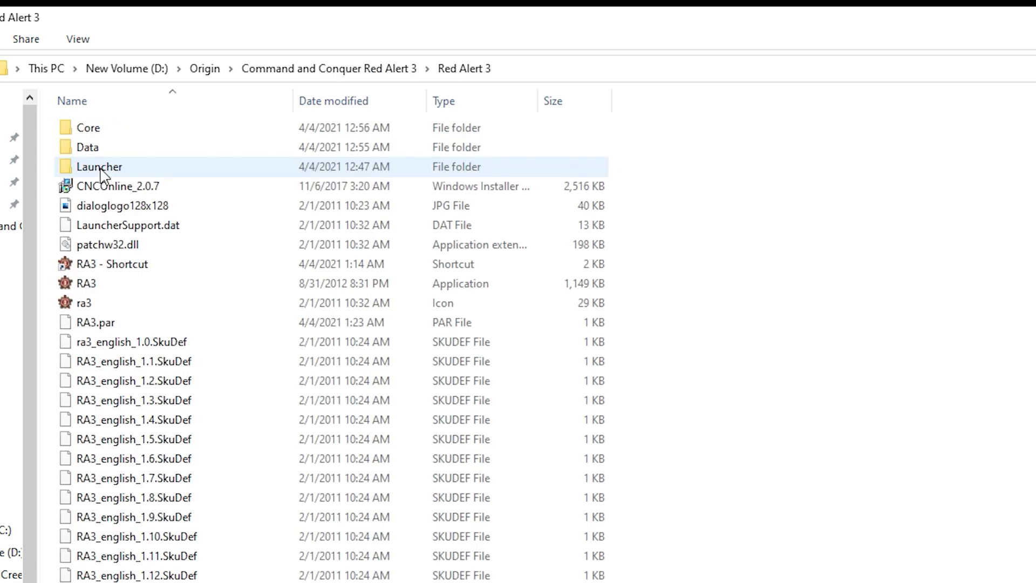
pyautogui.rightClick(84, 284)
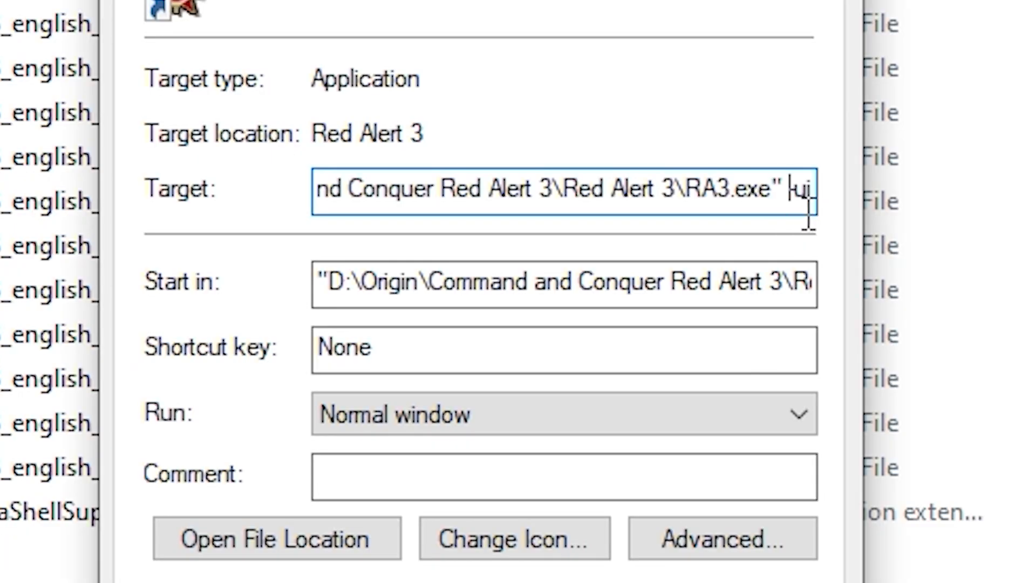
pyautogui.moveTo(796, 238)
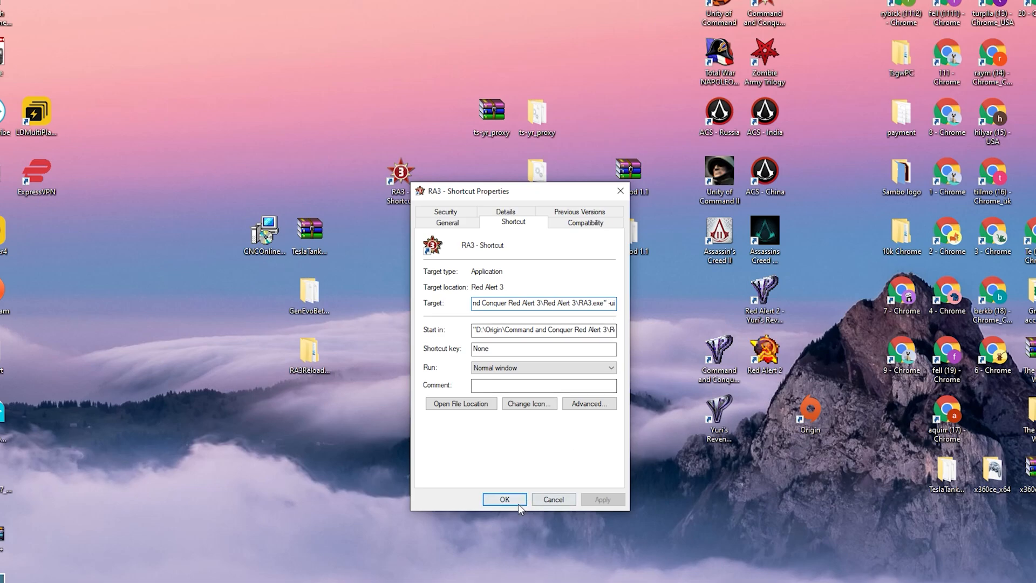
pyautogui.click(504, 498)
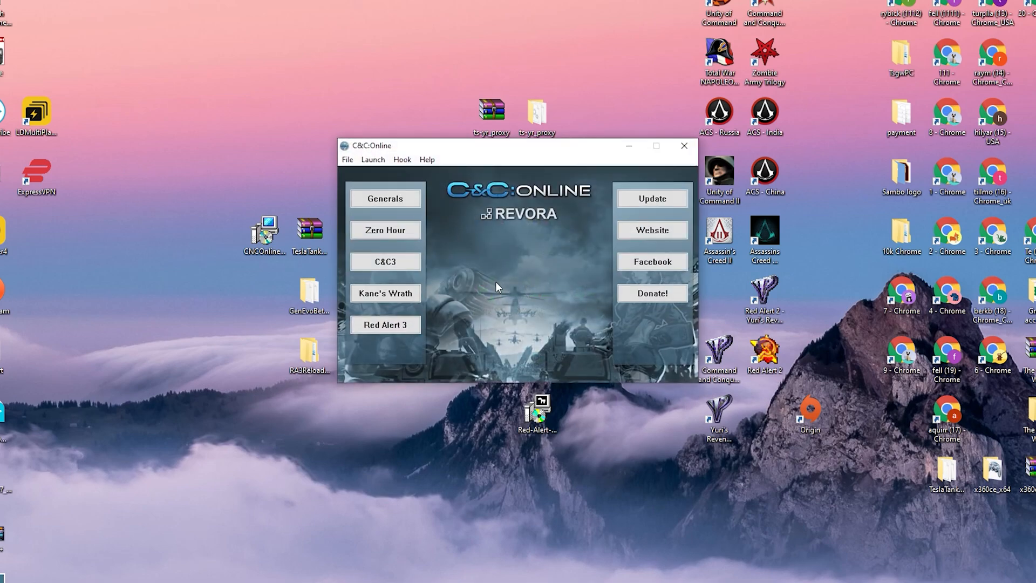
pyautogui.moveTo(545, 417)
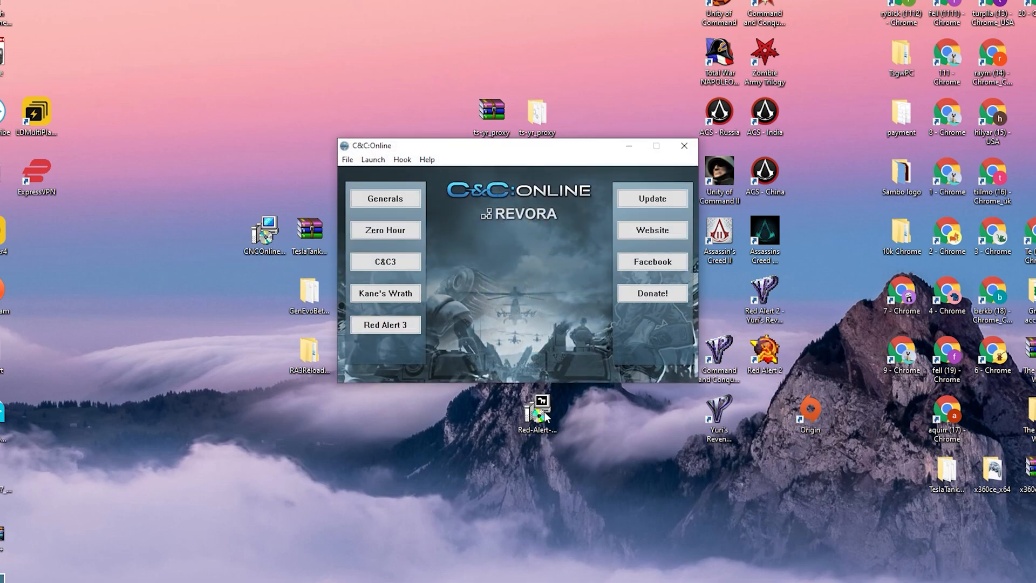
# Step: Launch Red Alert 3 via C&C:Online, view GenEvo, RA3Reloaded and TeslaTankMod in the Game Browser's Mods list, then close it
pyautogui.click(384, 324)
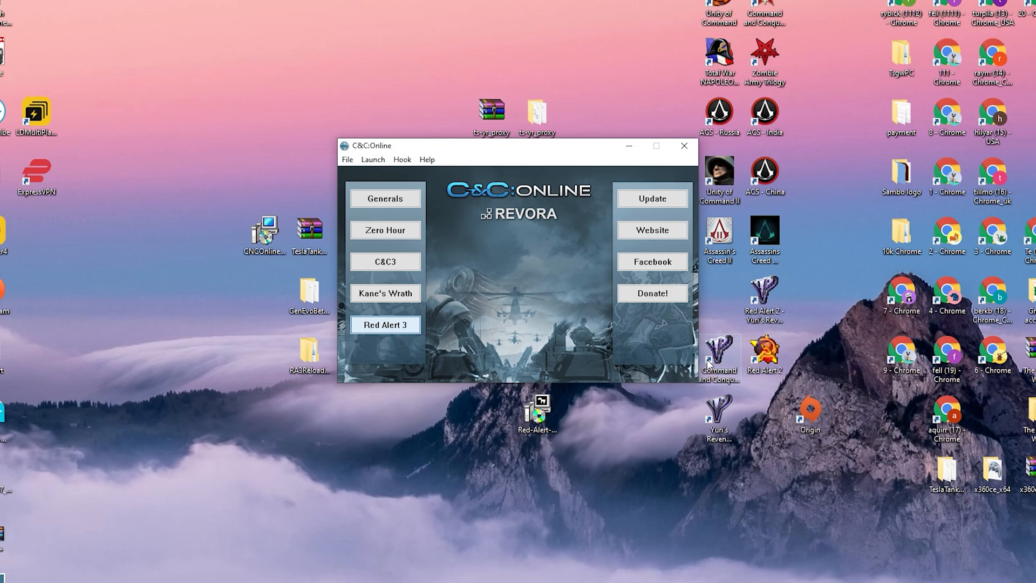
pyautogui.click(384, 325)
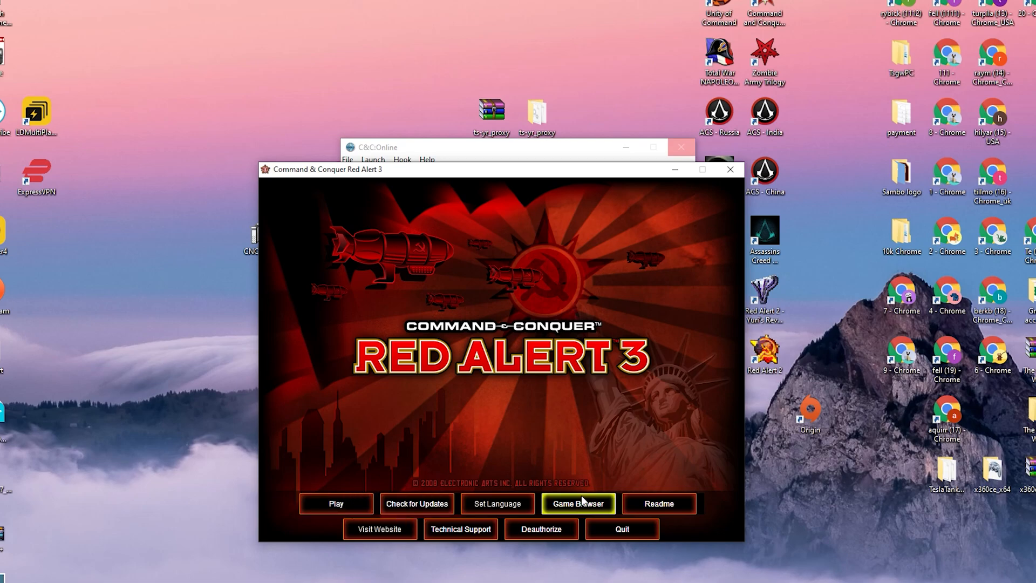
pyautogui.click(578, 503)
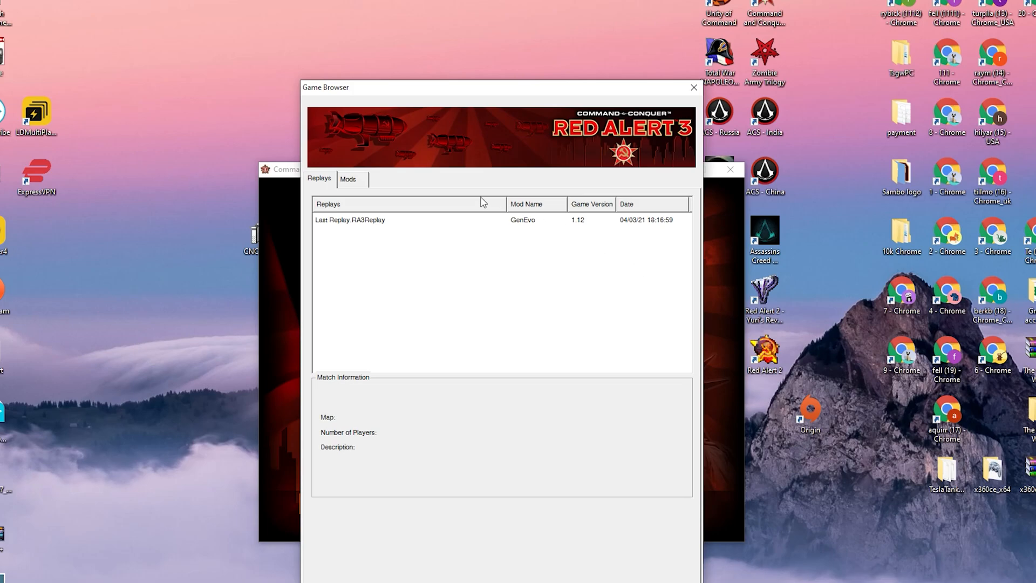
pyautogui.click(347, 179)
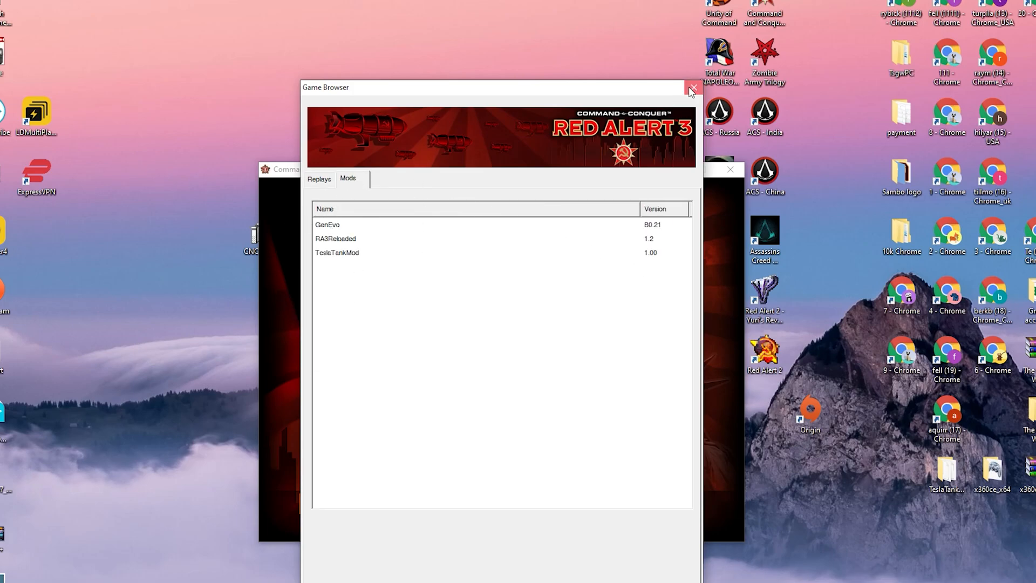
pyautogui.click(691, 88)
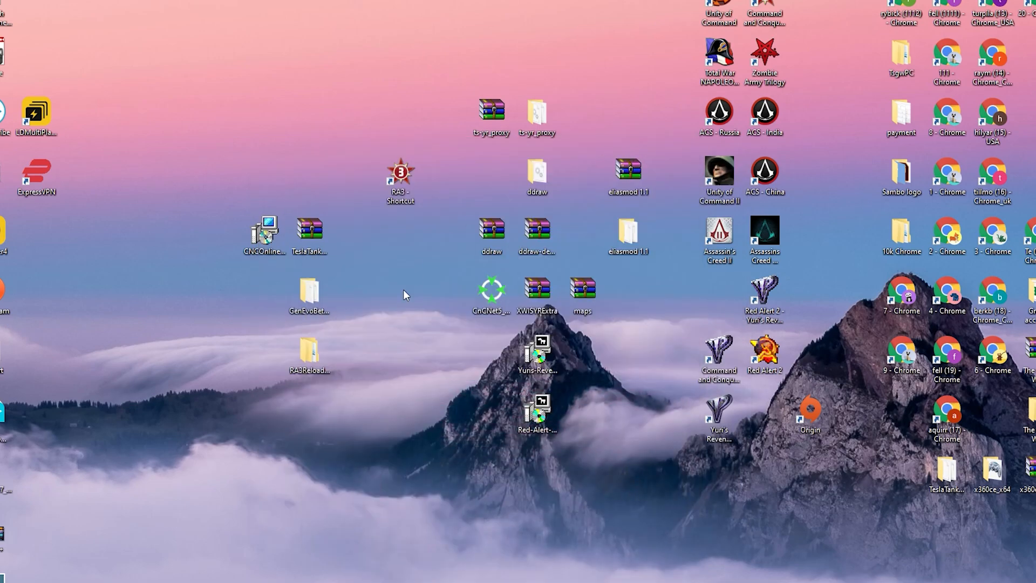
# Step: Extract the TeslaTankMod_1.00.rar archive into a TeslaTankMod_1.00 folder on the desktop
pyautogui.click(309, 349)
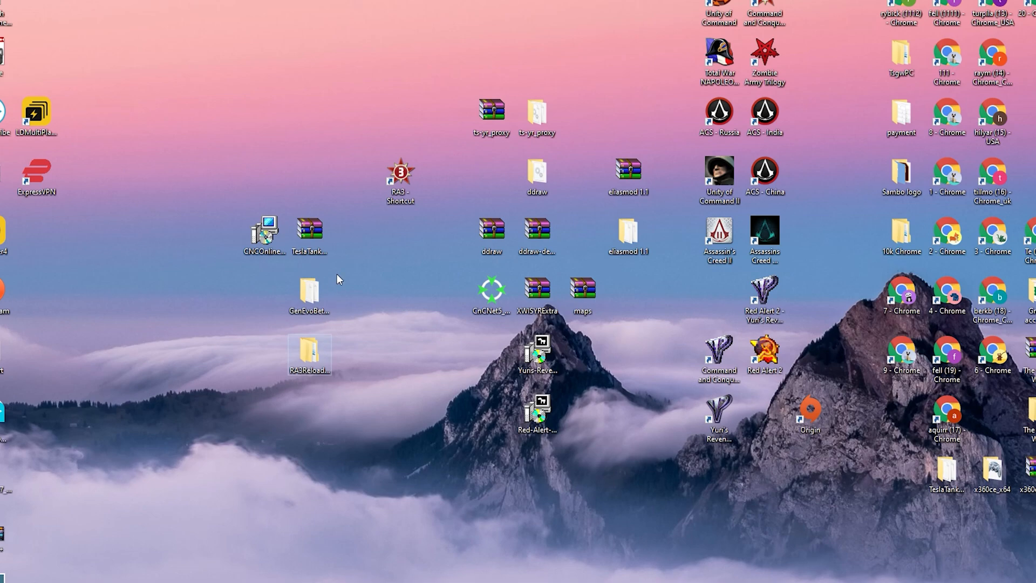
pyautogui.click(310, 228)
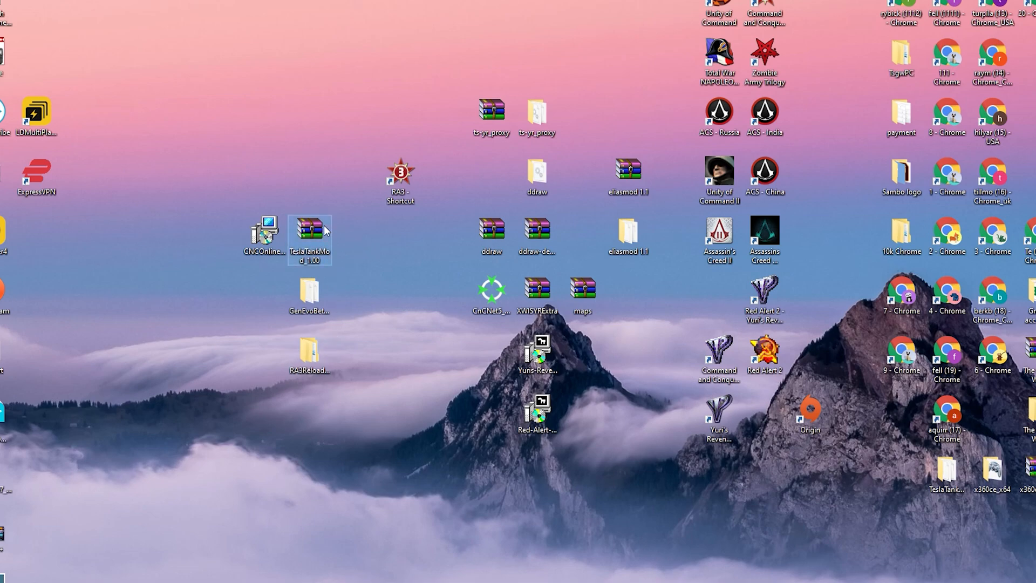
pyautogui.rightClick(310, 235)
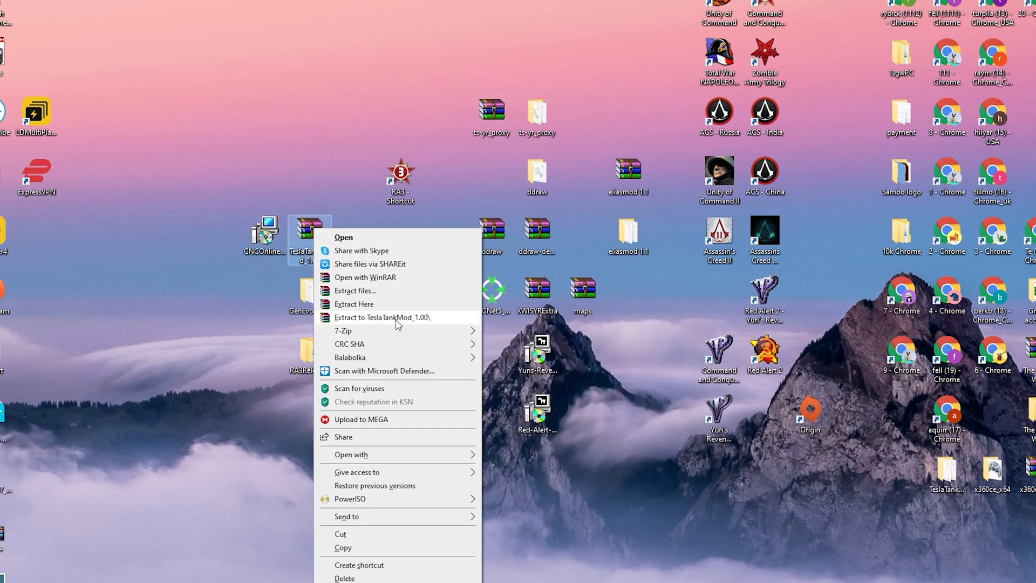
pyautogui.click(295, 283)
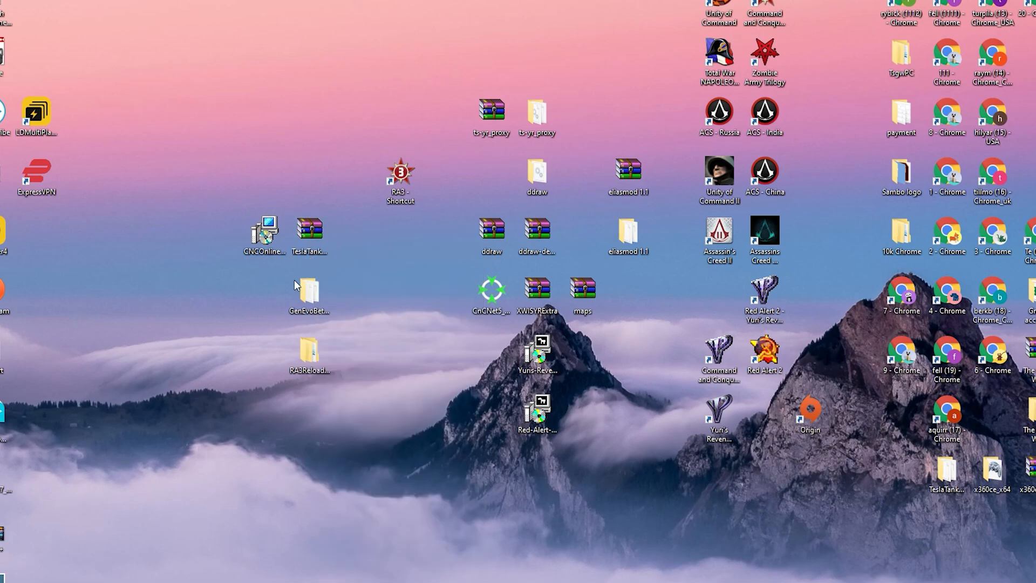
pyautogui.moveTo(103, 389)
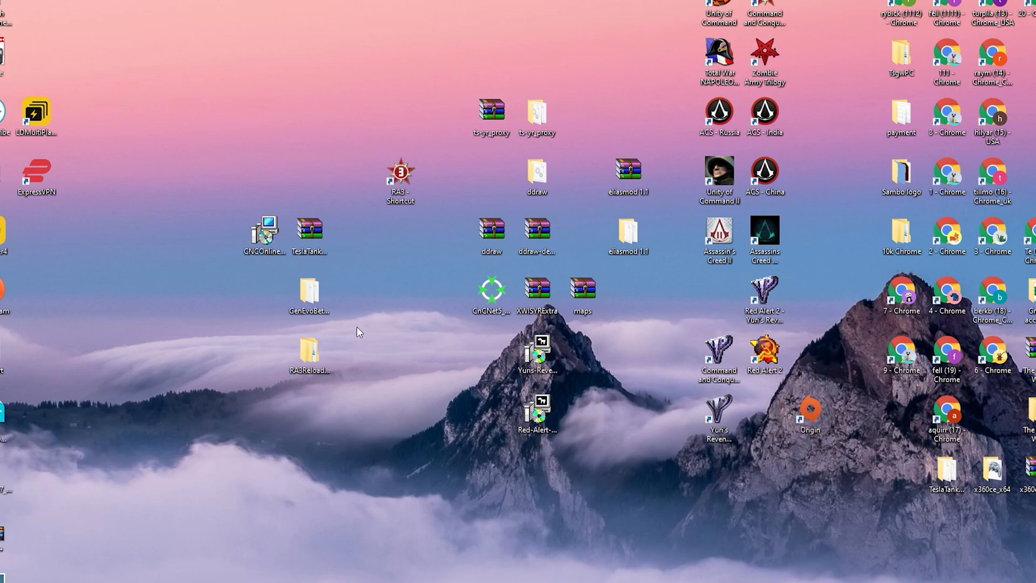
# Step: Extract the archive again allowing the existing mod file to be overwritten, and enter the extracted TeslaTankMod folder
pyautogui.click(307, 238)
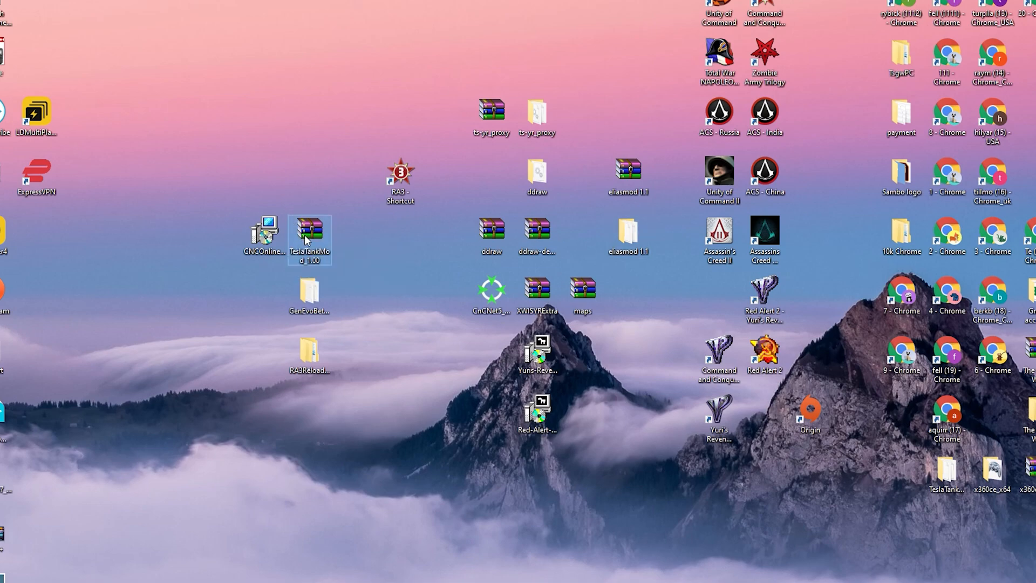
pyautogui.doubleClick(310, 236)
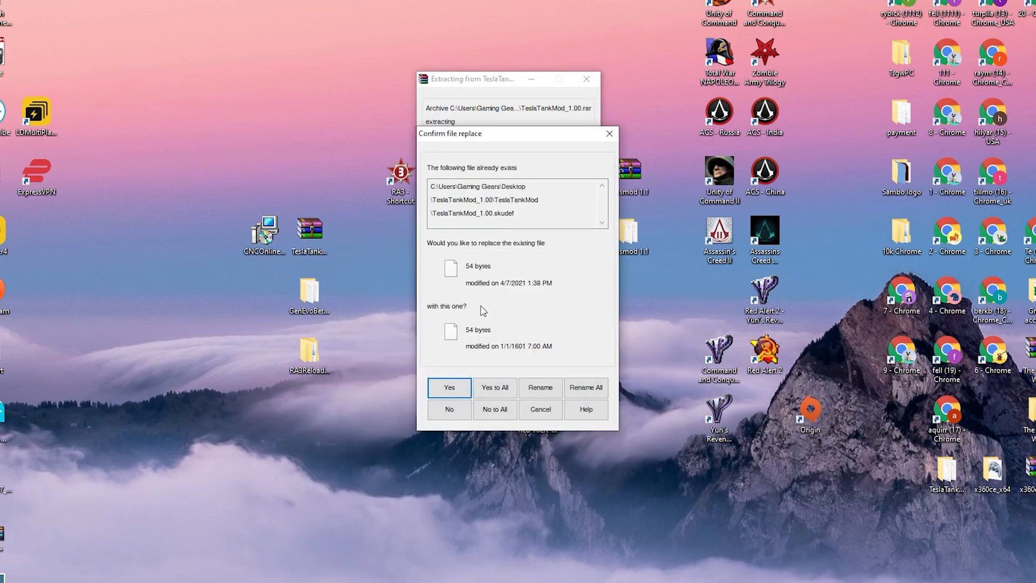
pyautogui.click(449, 388)
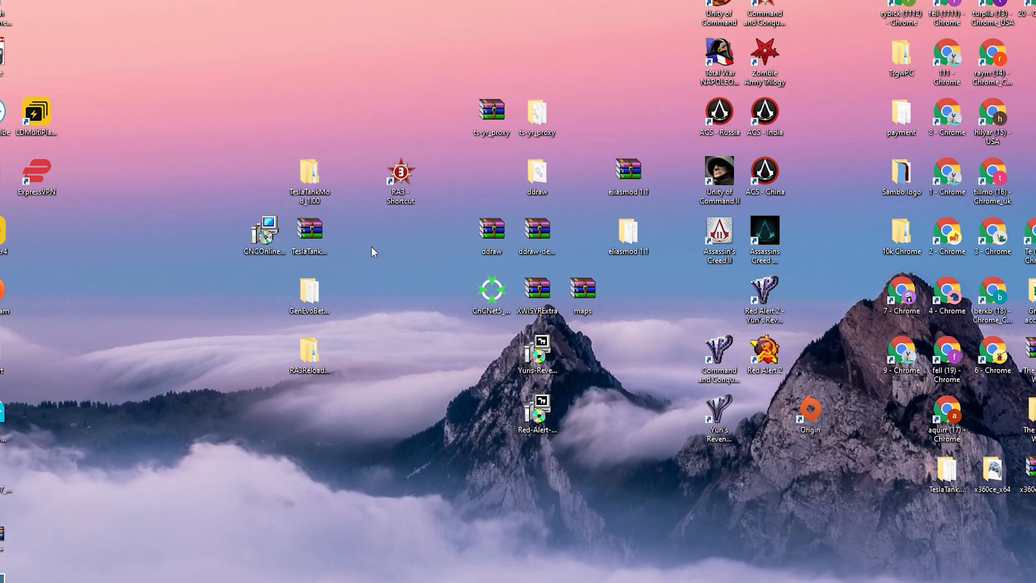
pyautogui.moveTo(354, 252)
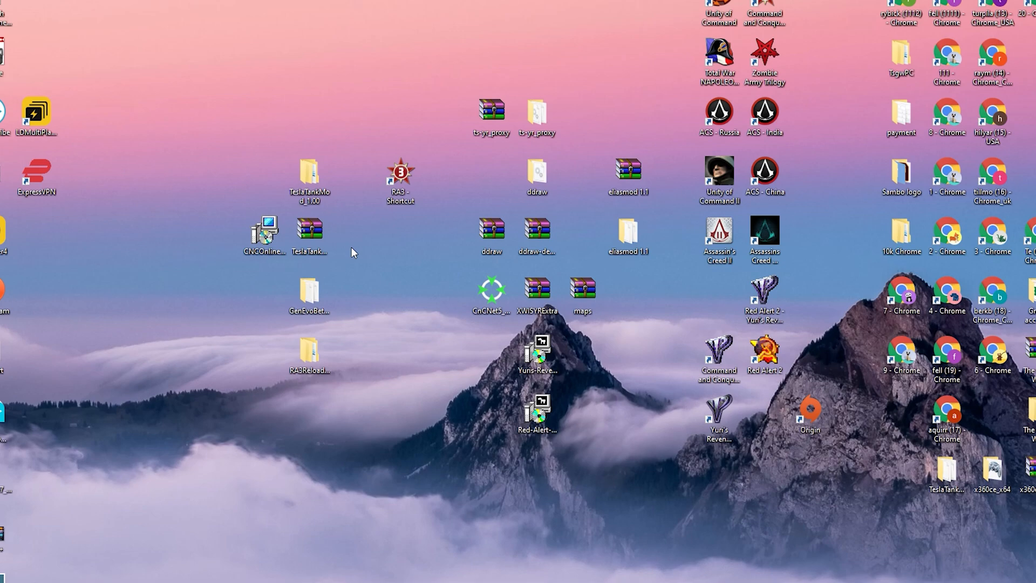
pyautogui.moveTo(354, 241)
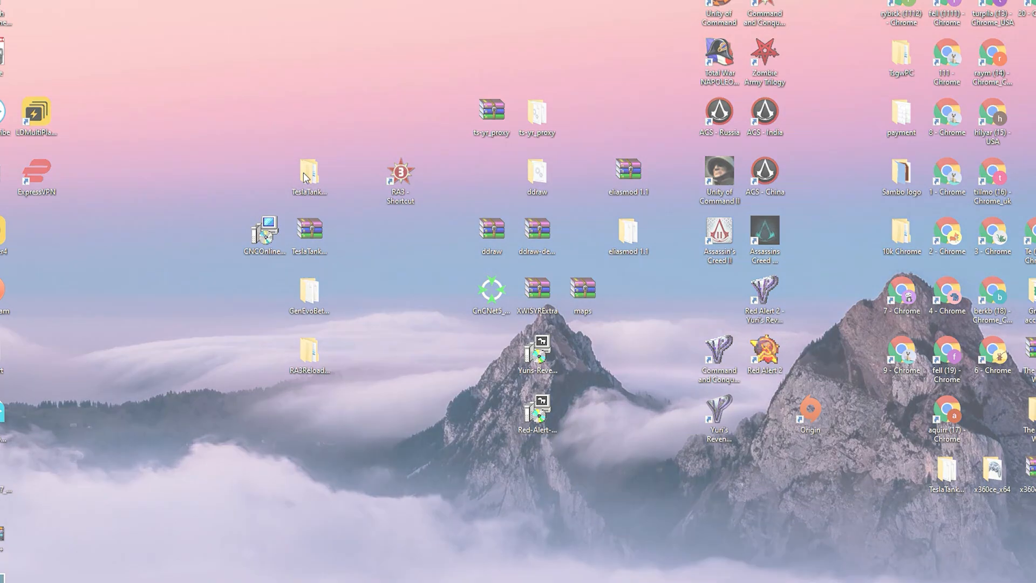
pyautogui.doubleClick(308, 171)
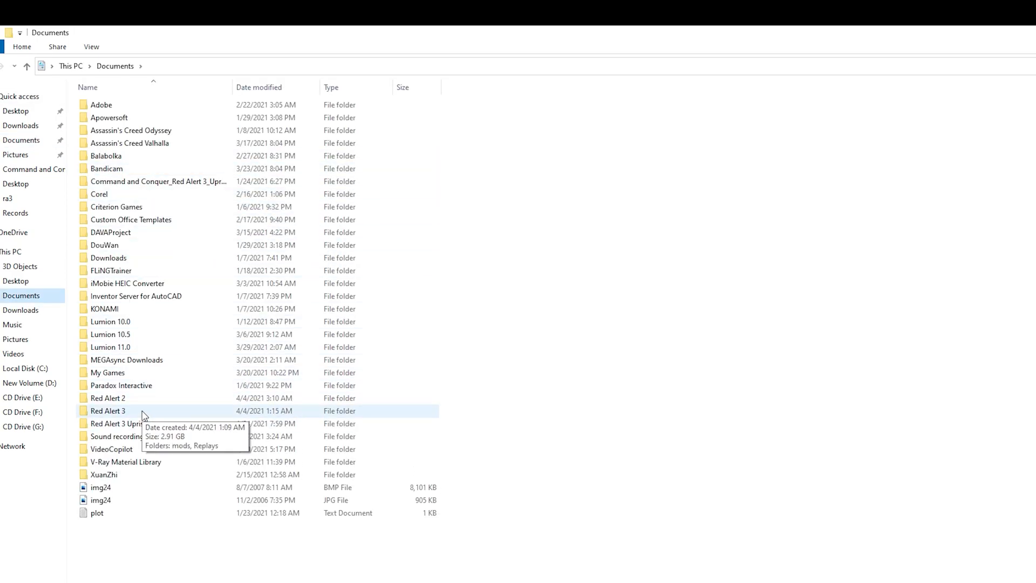
# Step: Paste the mod files into Documents\Red Alert 3 and browse the mods folder's GenEvo entry
pyautogui.doubleClick(107, 410)
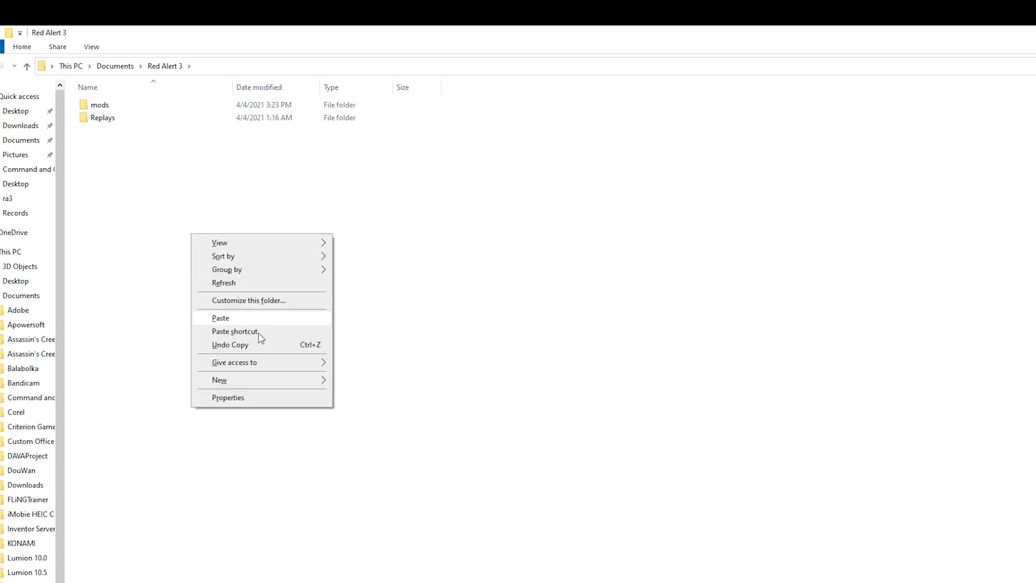
pyautogui.click(219, 379)
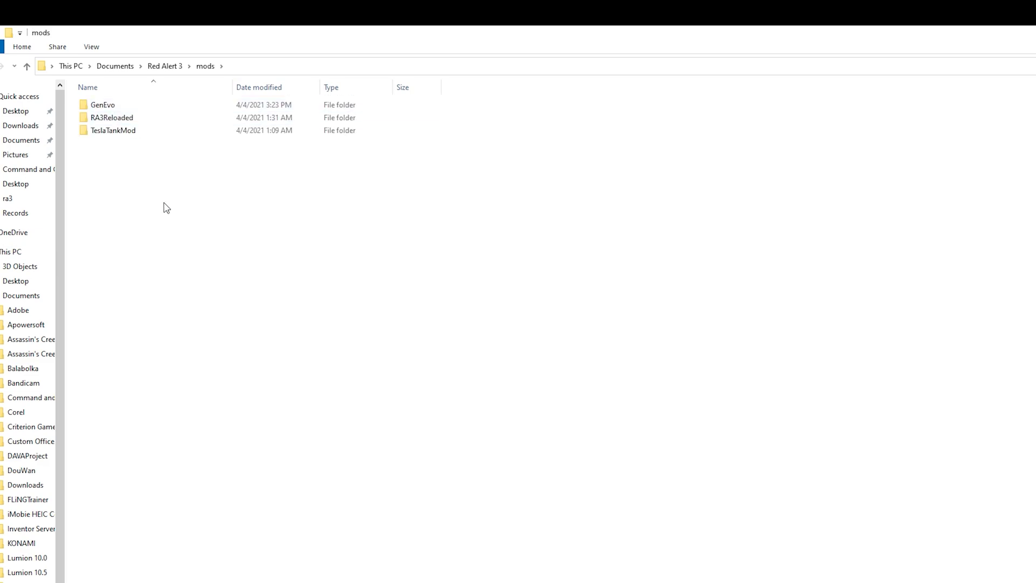
pyautogui.click(103, 105)
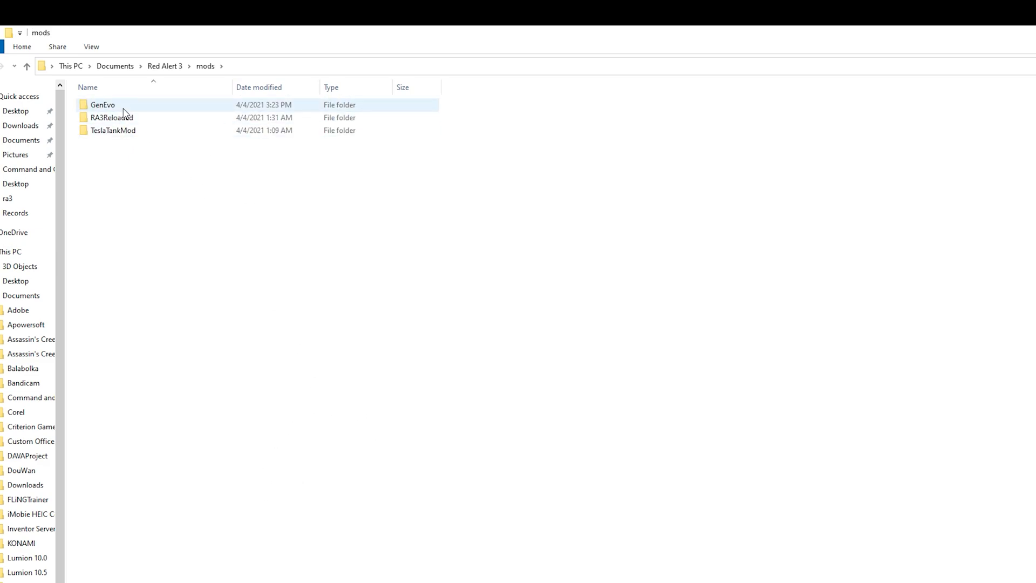
pyautogui.click(112, 118)
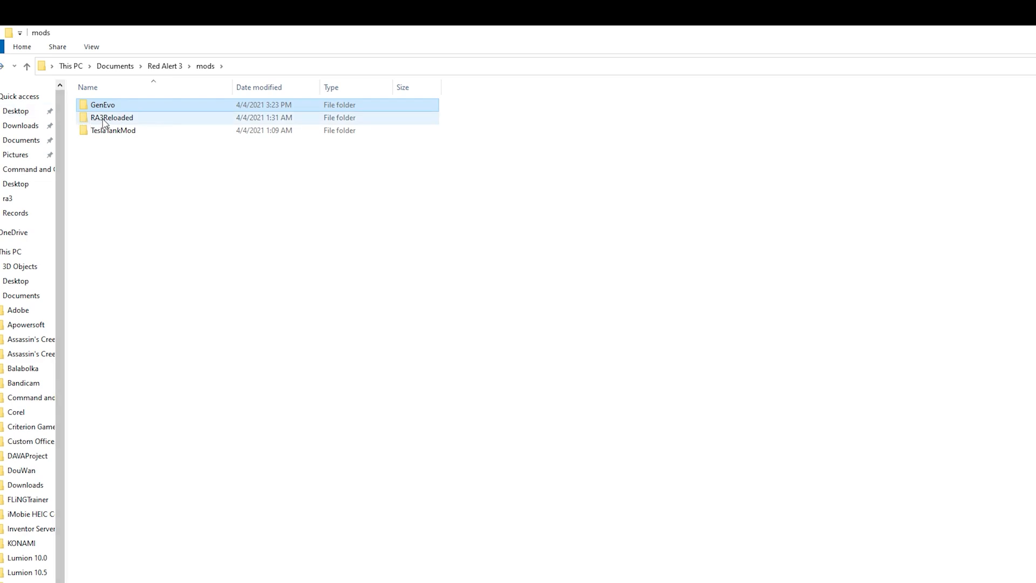
pyautogui.doubleClick(111, 117)
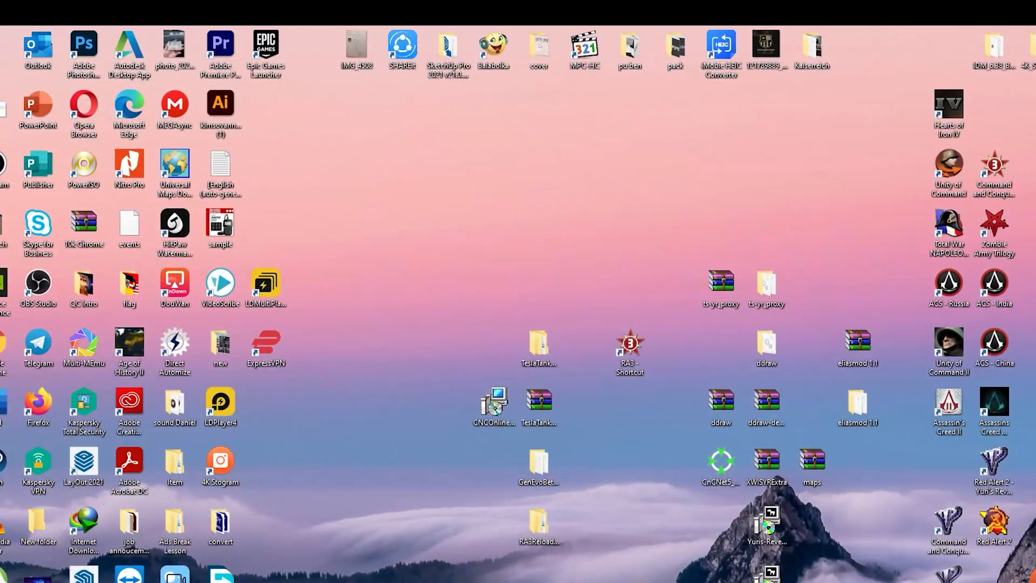
pyautogui.moveTo(654, 566)
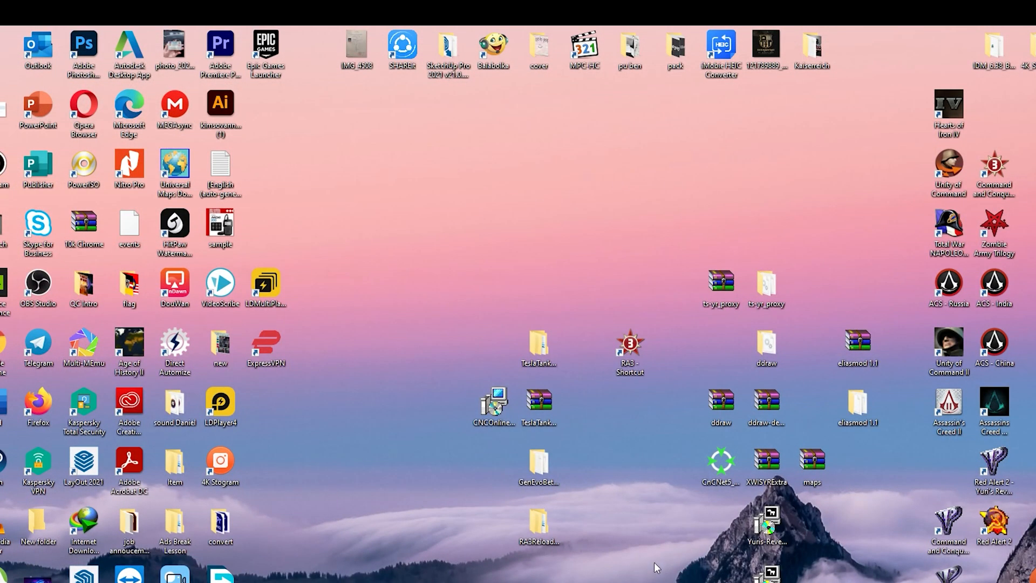
# Step: From the desktop, start the C&C:Online launcher via the RA3 shortcut
pyautogui.click(537, 463)
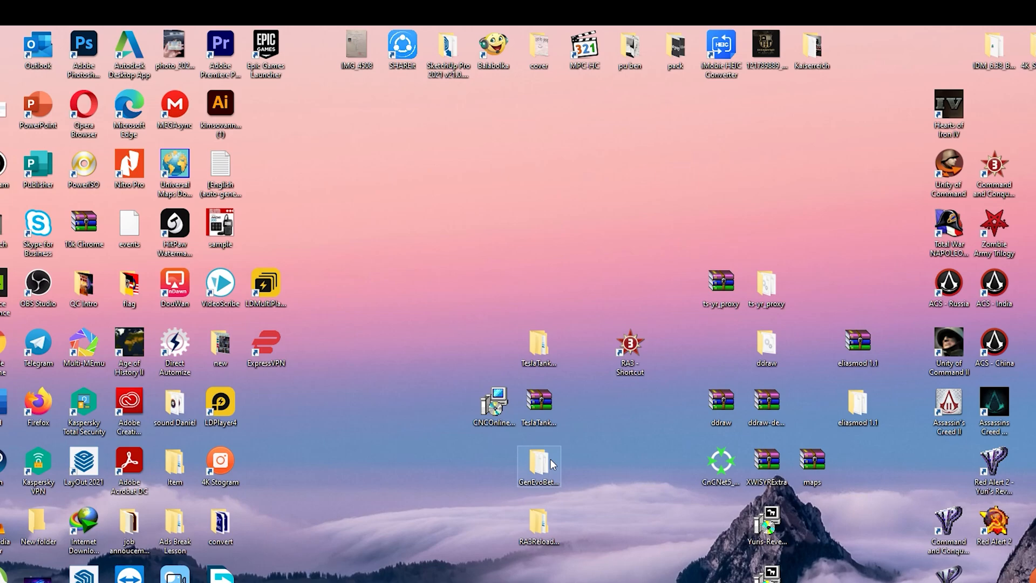
pyautogui.click(538, 466)
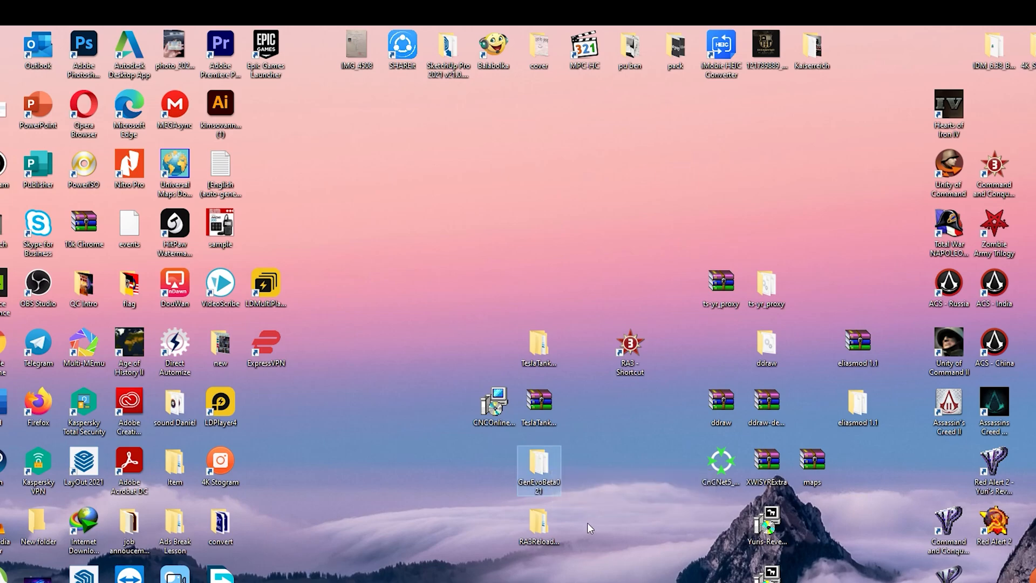
pyautogui.moveTo(607, 472)
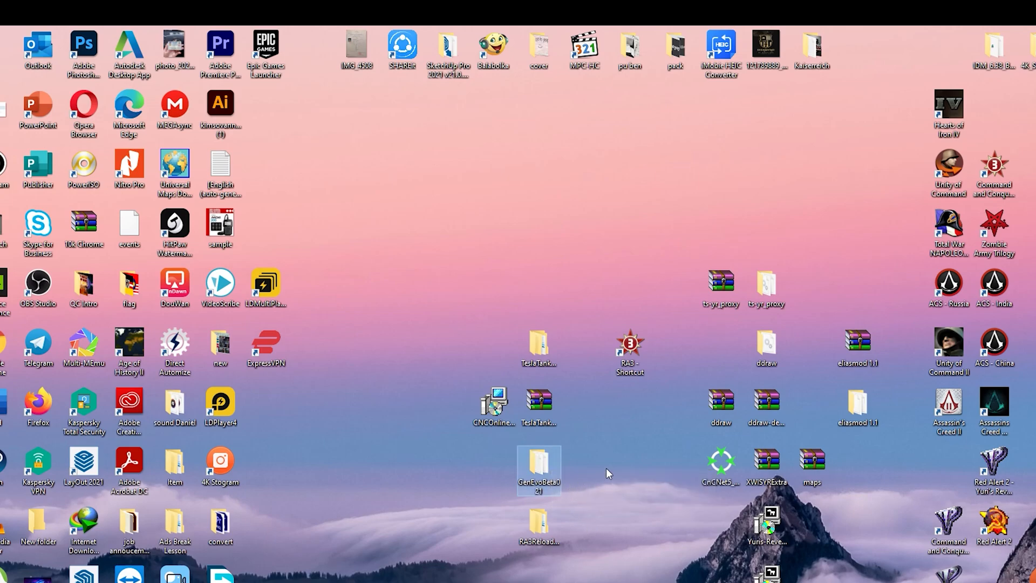
pyautogui.click(630, 349)
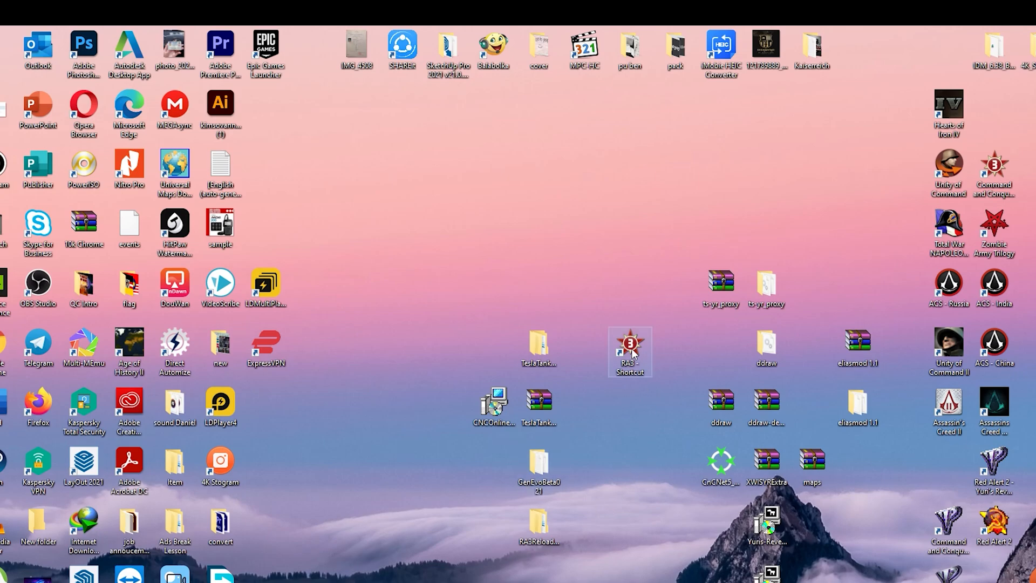
pyautogui.doubleClick(629, 350)
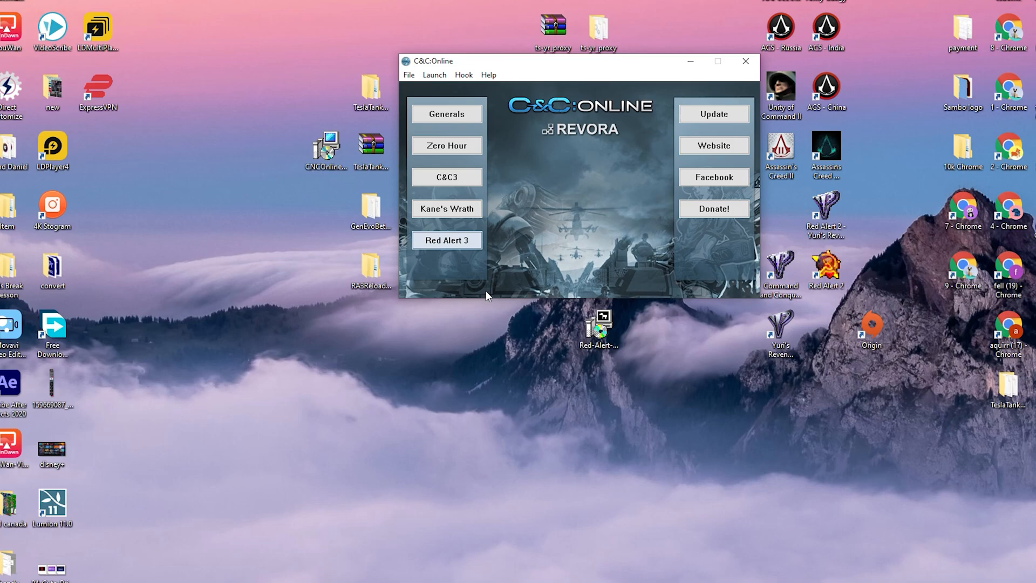
# Step: Launch Red Alert 3 with the GenEvo mod selected in the Game Browser's Mods list
pyautogui.click(447, 239)
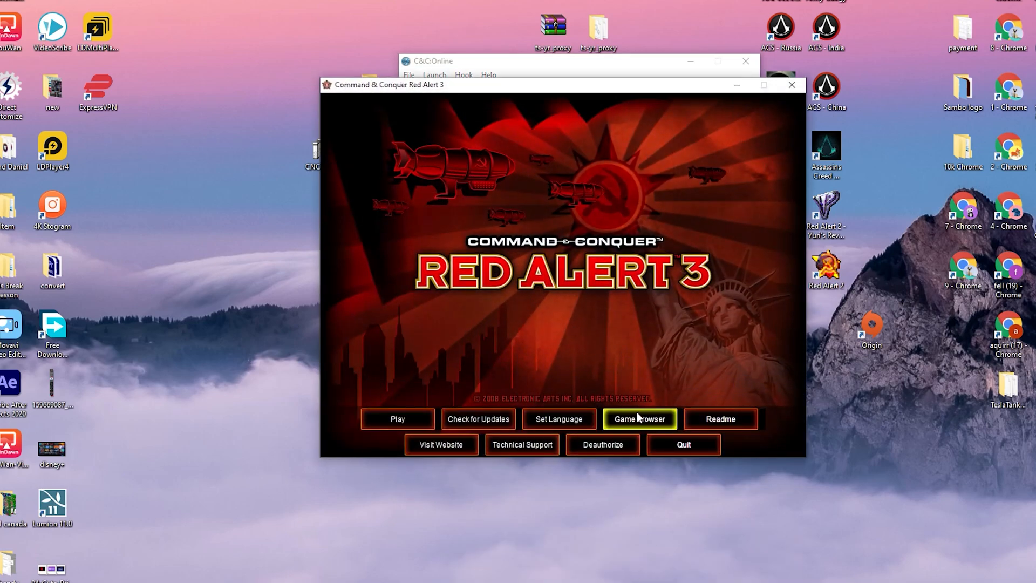
pyautogui.click(637, 419)
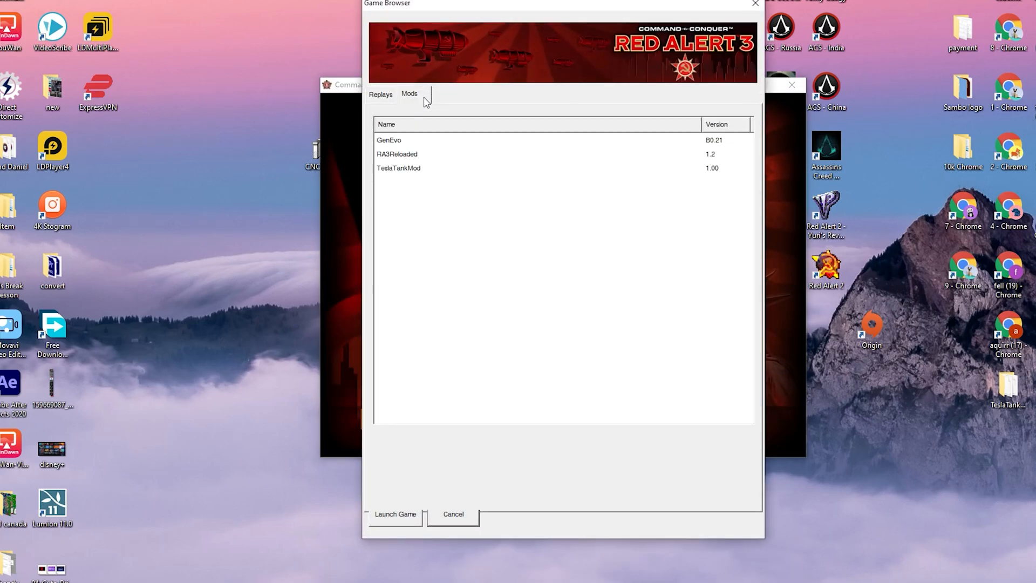
pyautogui.click(397, 155)
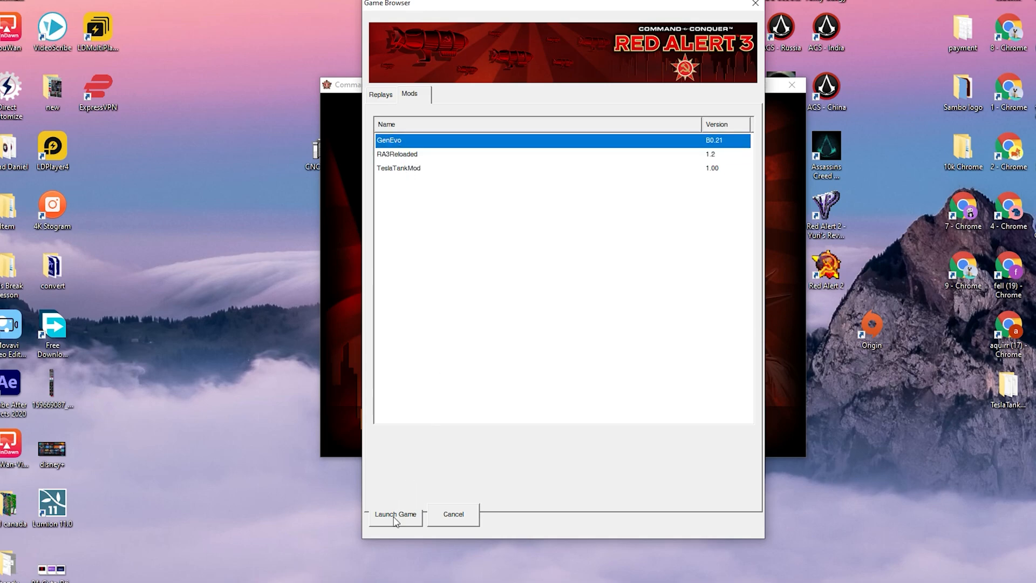
pyautogui.click(395, 514)
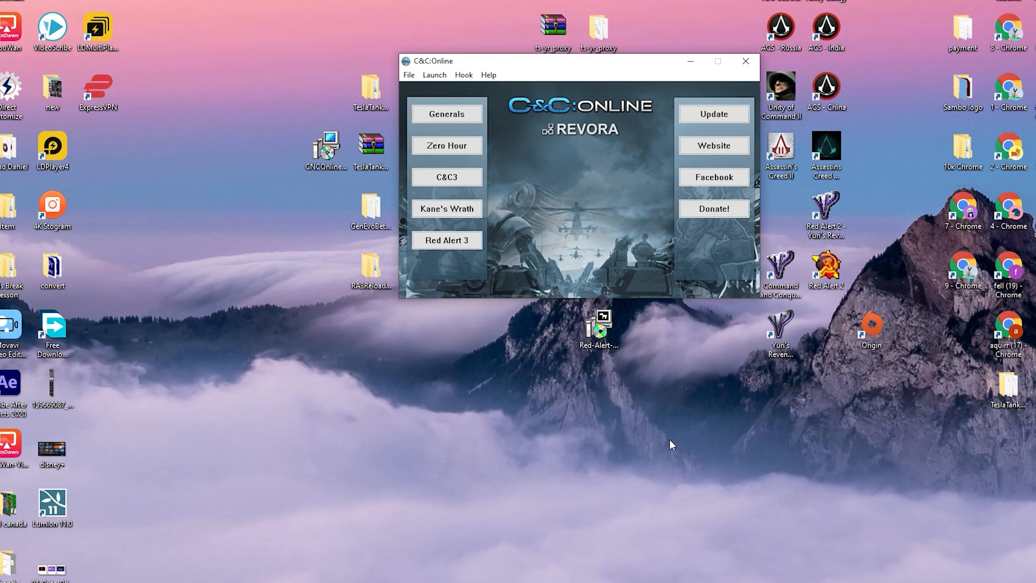
pyautogui.click(446, 240)
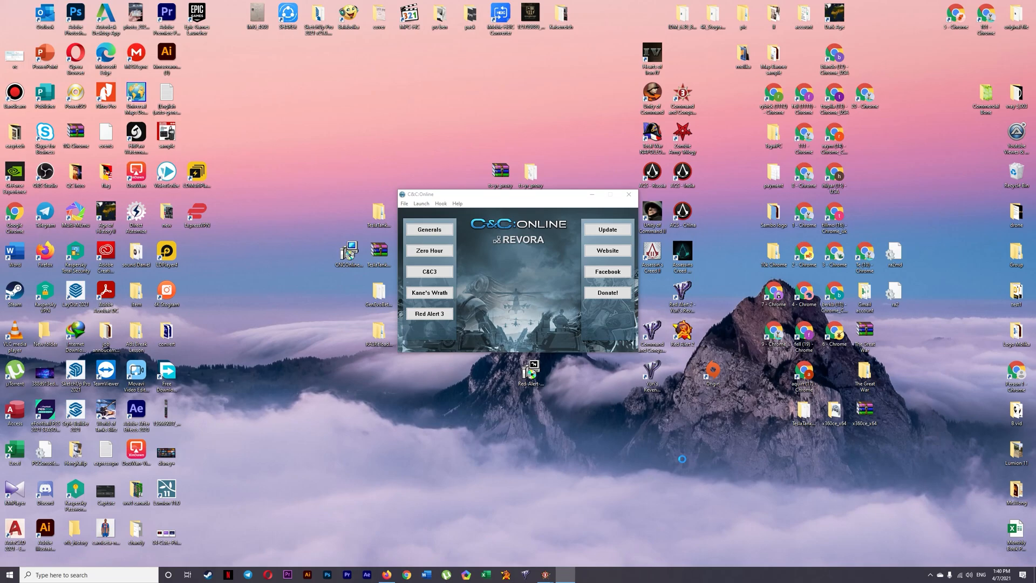
pyautogui.moveTo(681, 458)
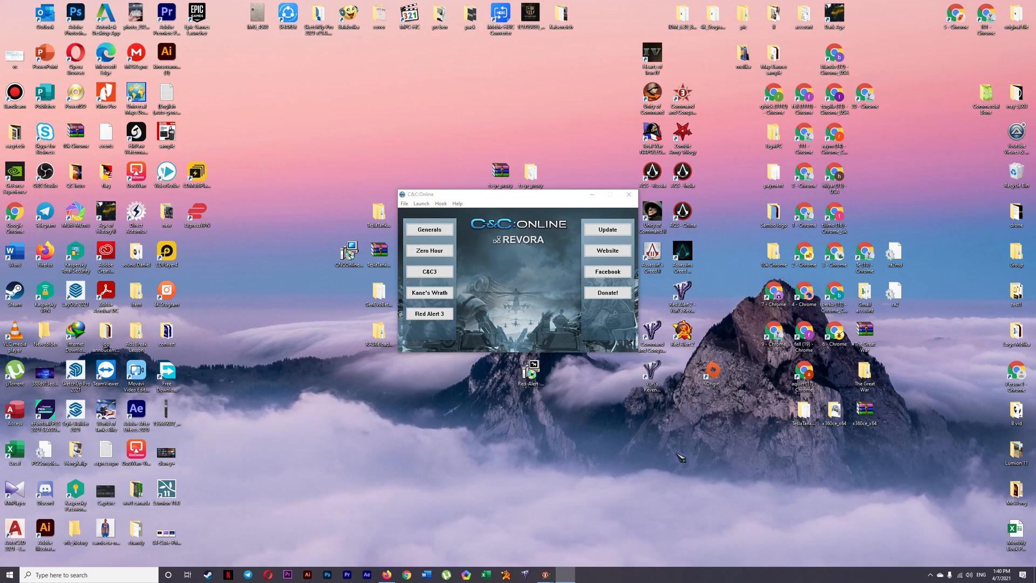
# Step: Set up a skirmish as the red player against a Brutal computer general and begin the match
pyautogui.click(429, 229)
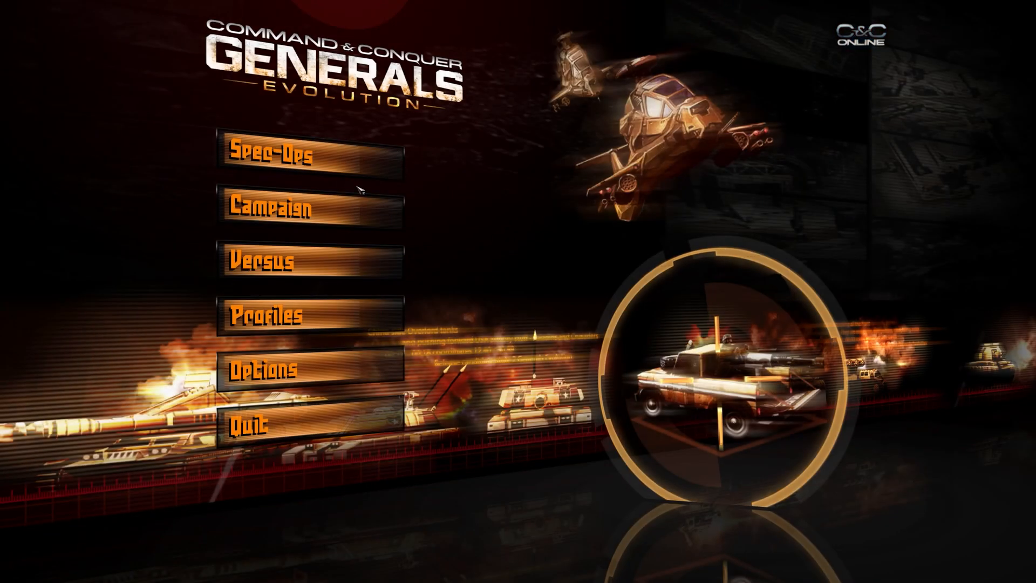
pyautogui.click(260, 260)
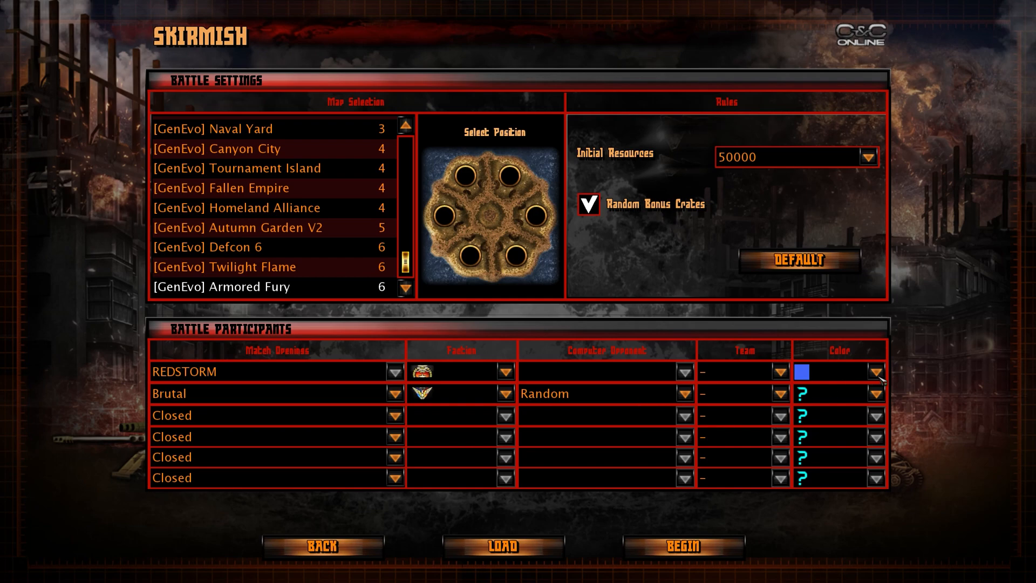
pyautogui.click(879, 371)
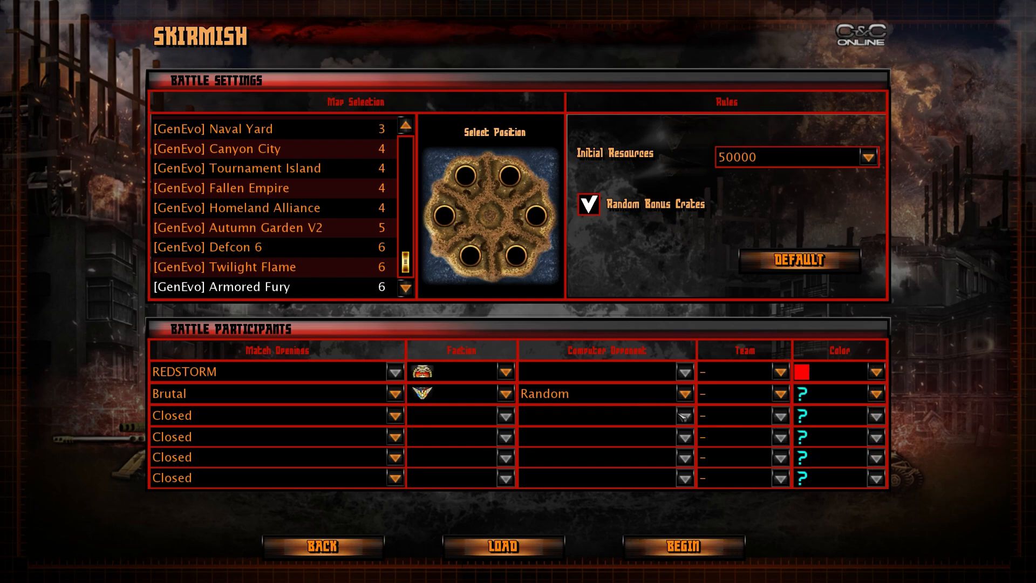
pyautogui.click(684, 393)
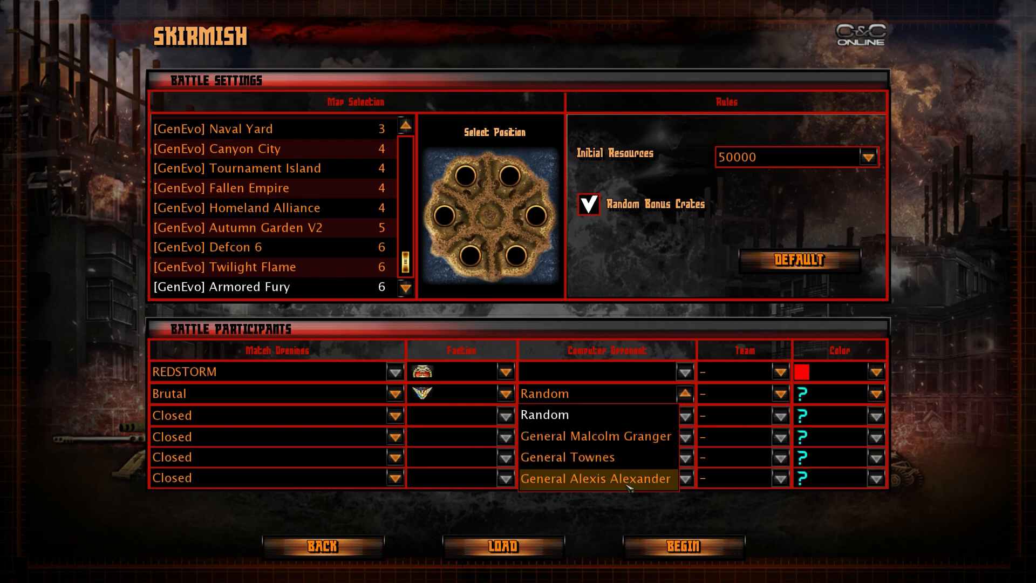
pyautogui.click(683, 546)
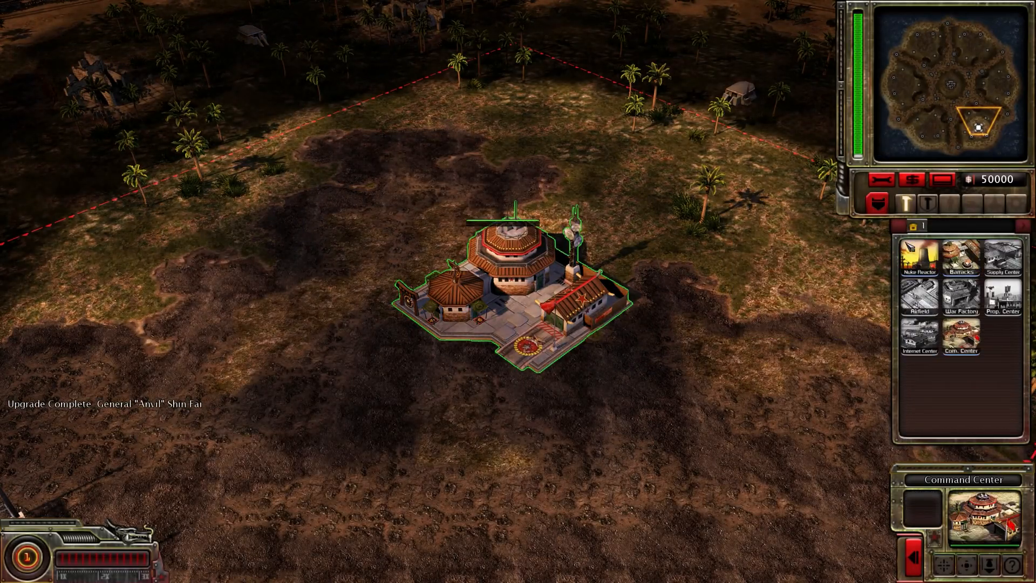
pyautogui.click(920, 258)
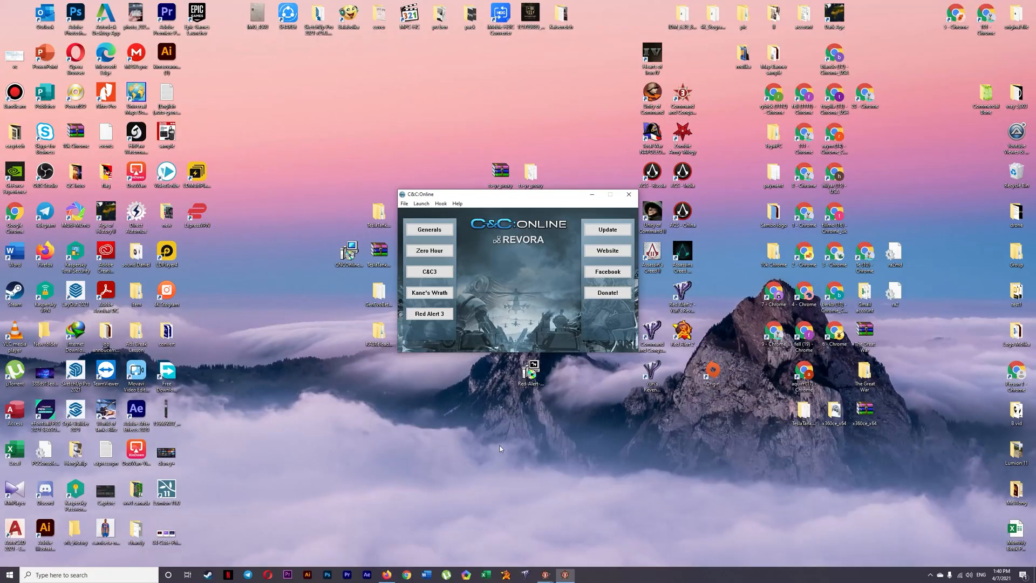
# Step: Launch Red Alert 3 with TeslaTankMod selected from the Game Browser's installed mods
pyautogui.click(428, 313)
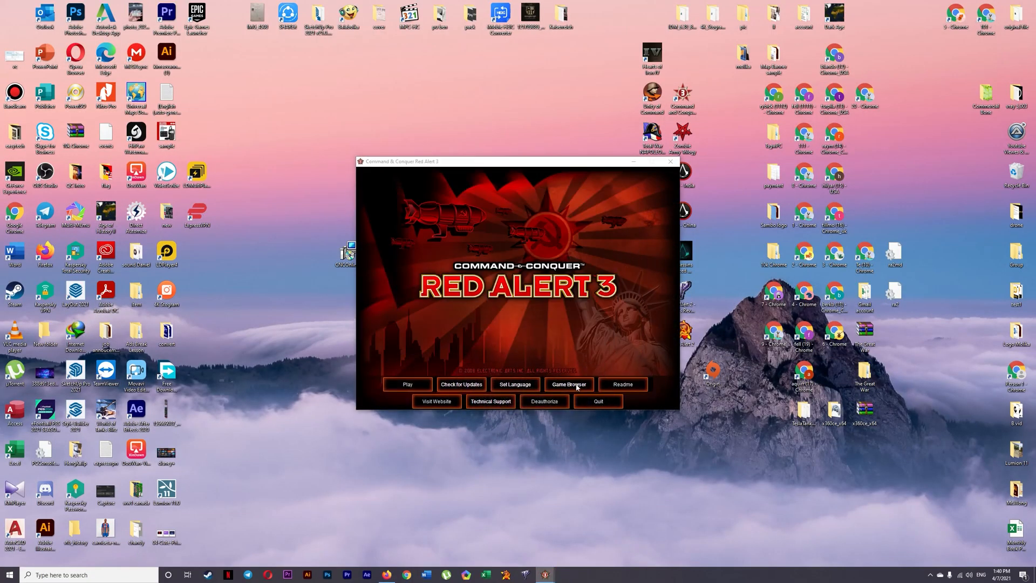
pyautogui.click(567, 385)
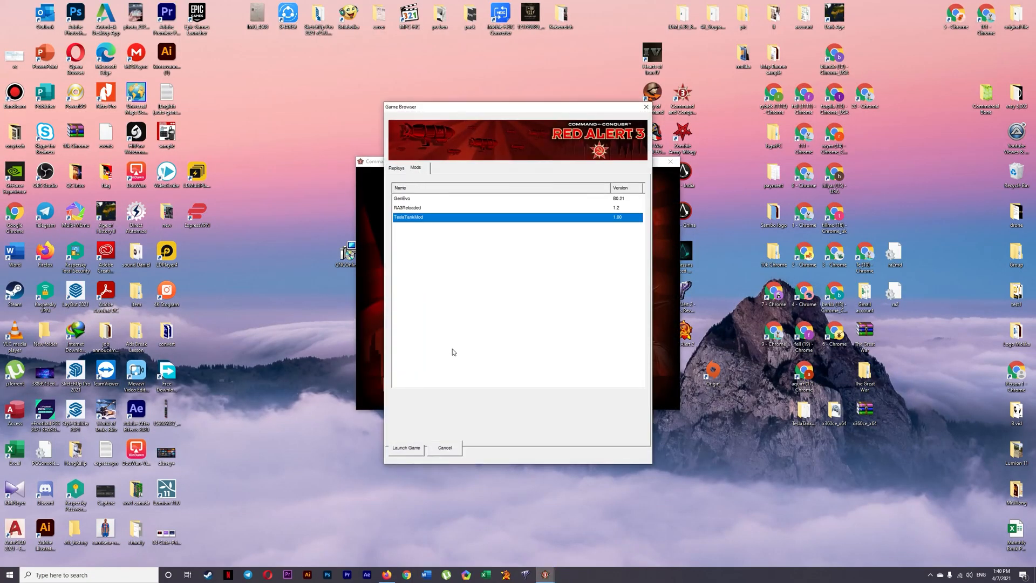
pyautogui.click(444, 447)
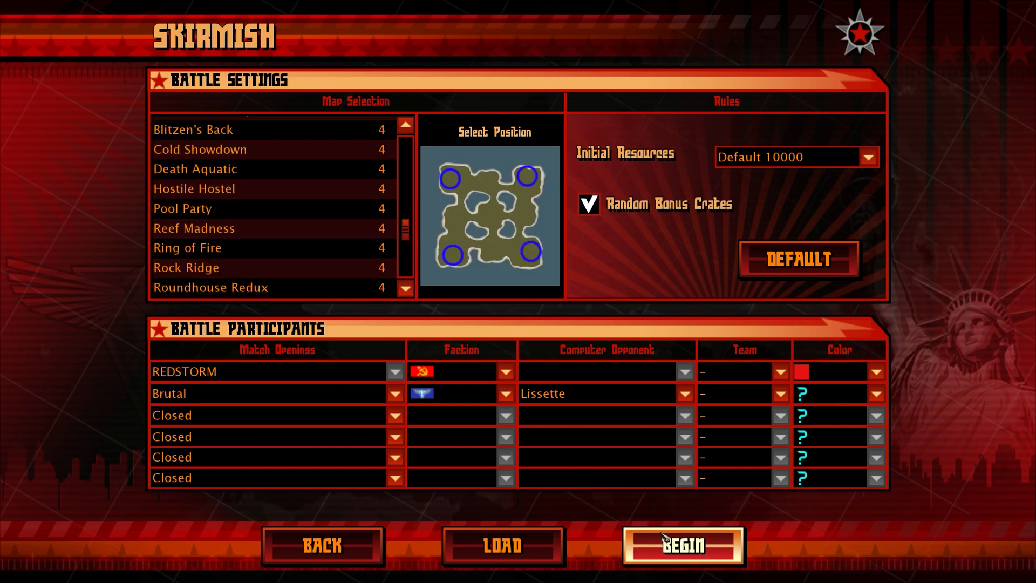
# Step: Begin the skirmish as Soviets against the Brutal opponent Lissette
pyautogui.click(682, 544)
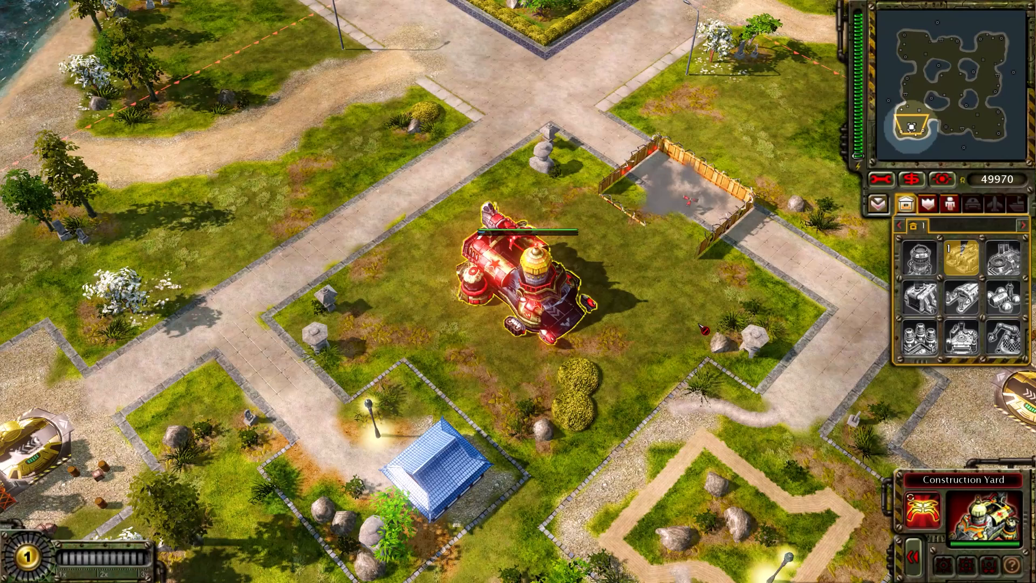
pyautogui.moveTo(970, 258)
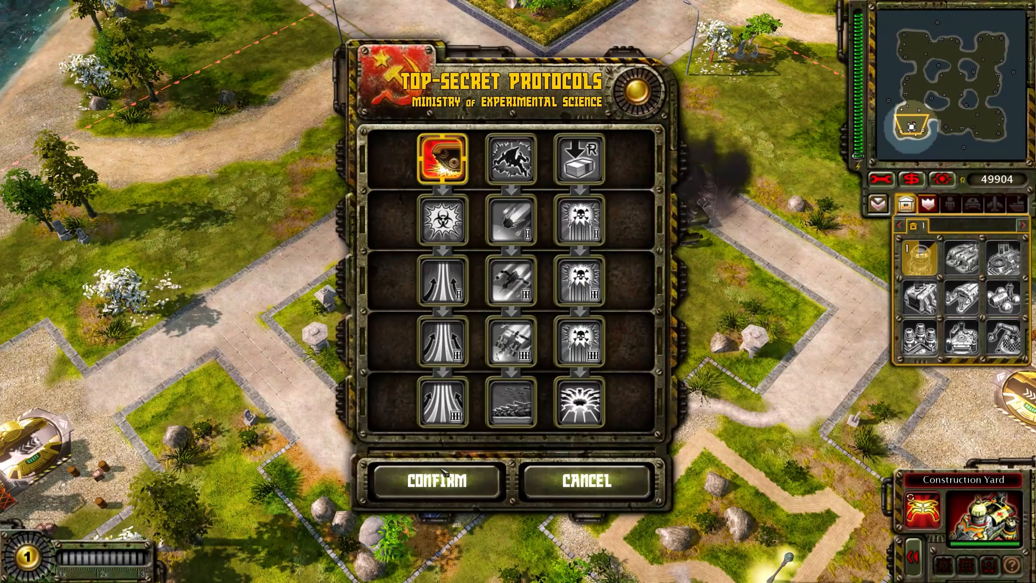
# Step: Choose a Top-Secret Protocol and build a reactor, barracks and ore refinery before opening the Mission Menu
pyautogui.click(435, 481)
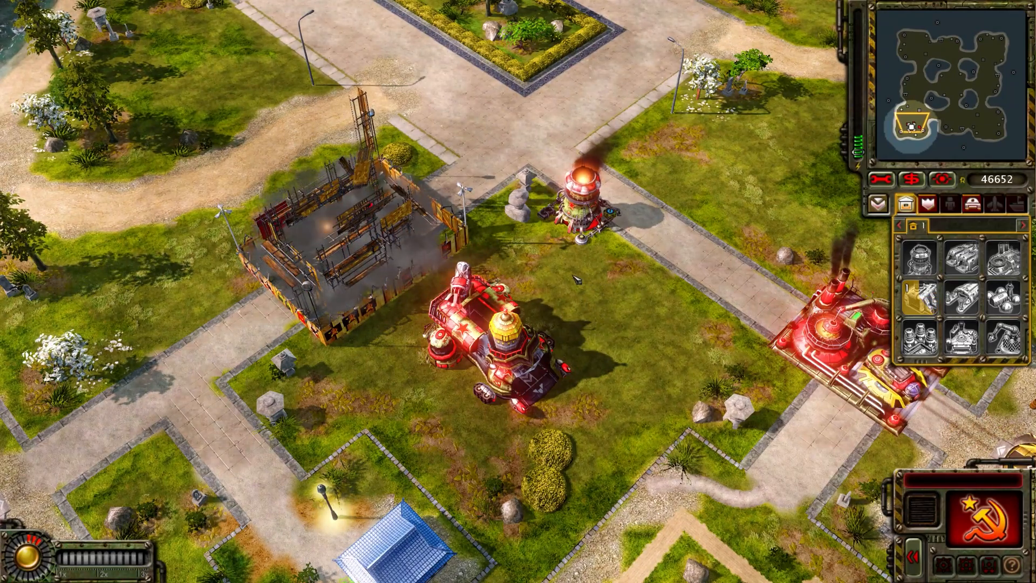
pyautogui.moveTo(971, 204)
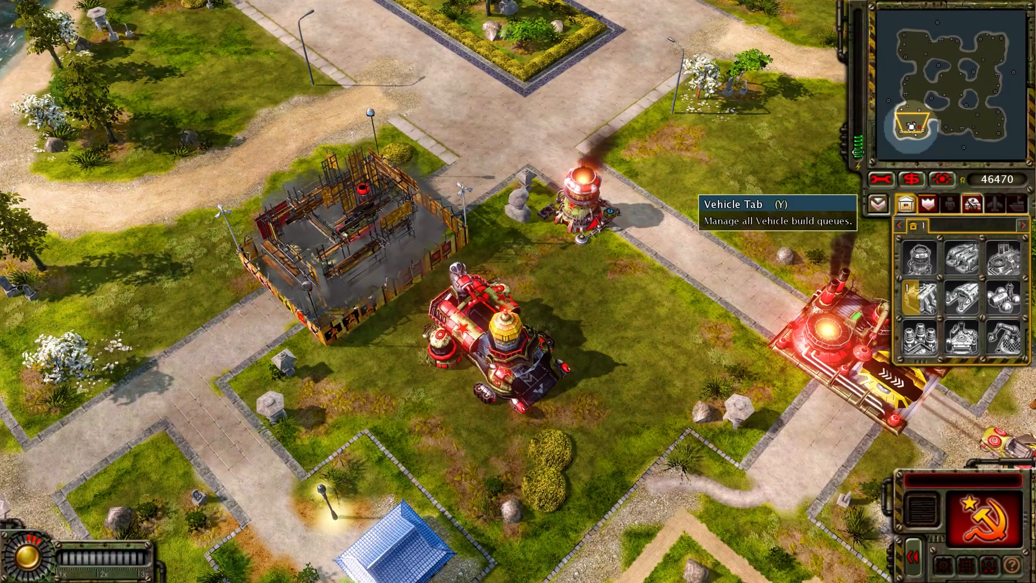
pyautogui.click(975, 203)
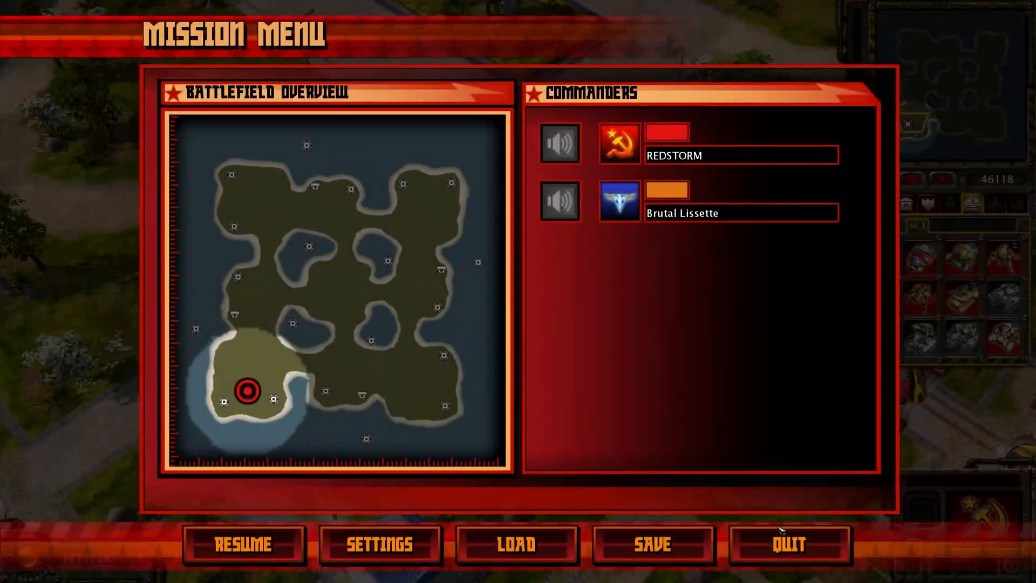
# Step: Quit the TeslaTankMod skirmish from the Mission Menu, returning to the launcher
pyautogui.click(788, 544)
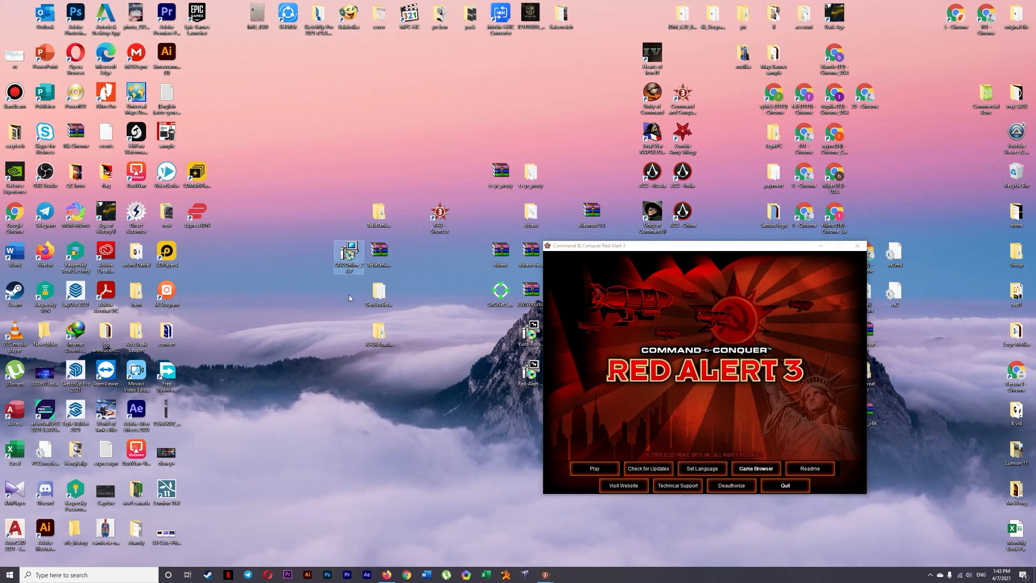
pyautogui.moveTo(342, 312)
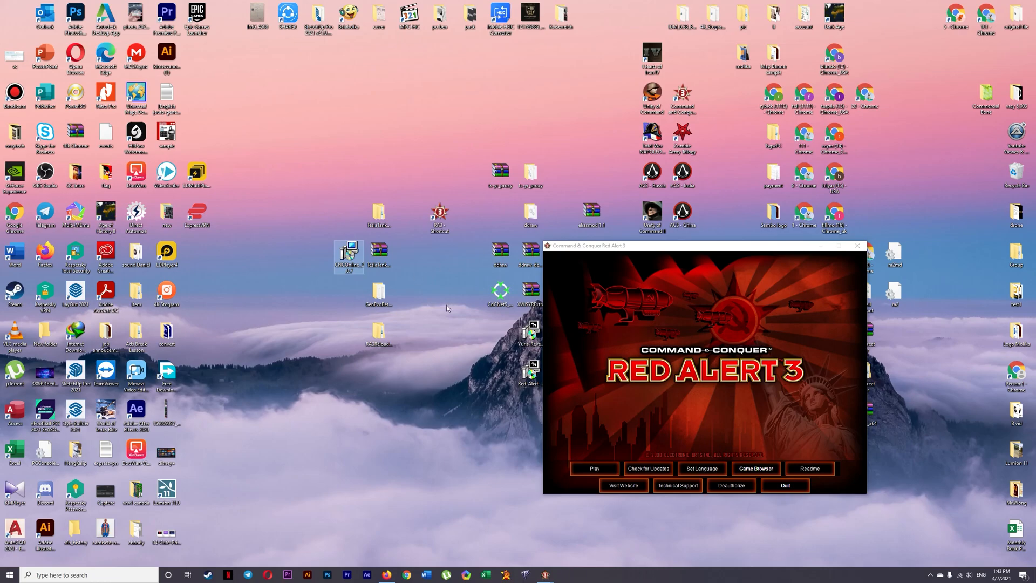
pyautogui.moveTo(460, 273)
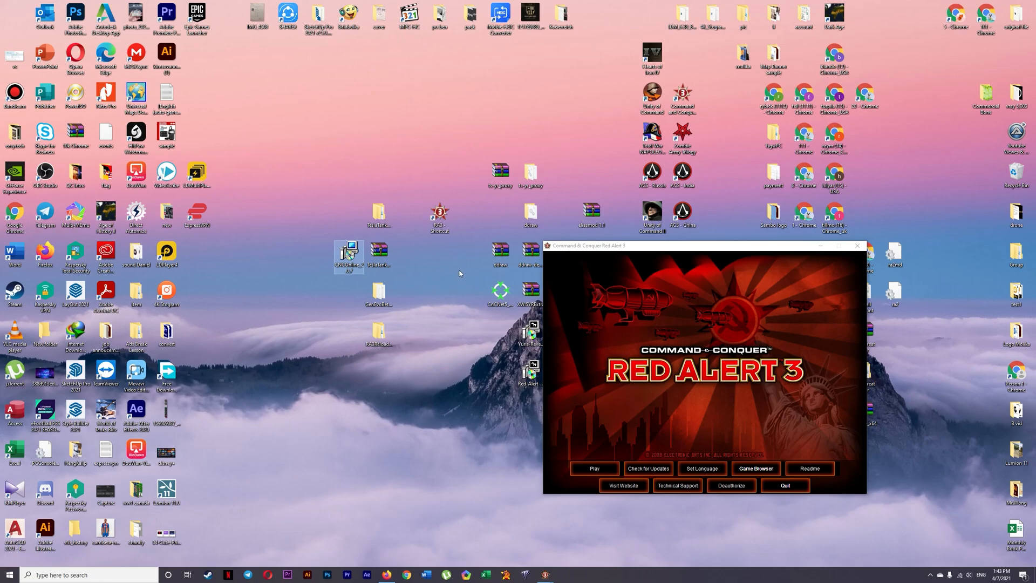
pyautogui.moveTo(463, 271)
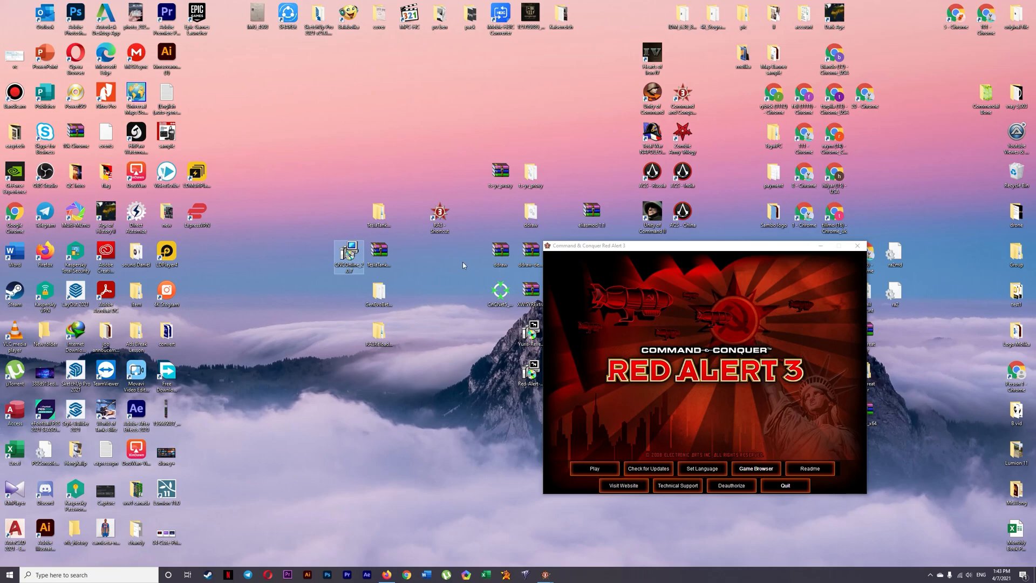
# Step: Append -ui to the RA3 shortcut's Target in Properties and confirm
pyautogui.rightClick(440, 218)
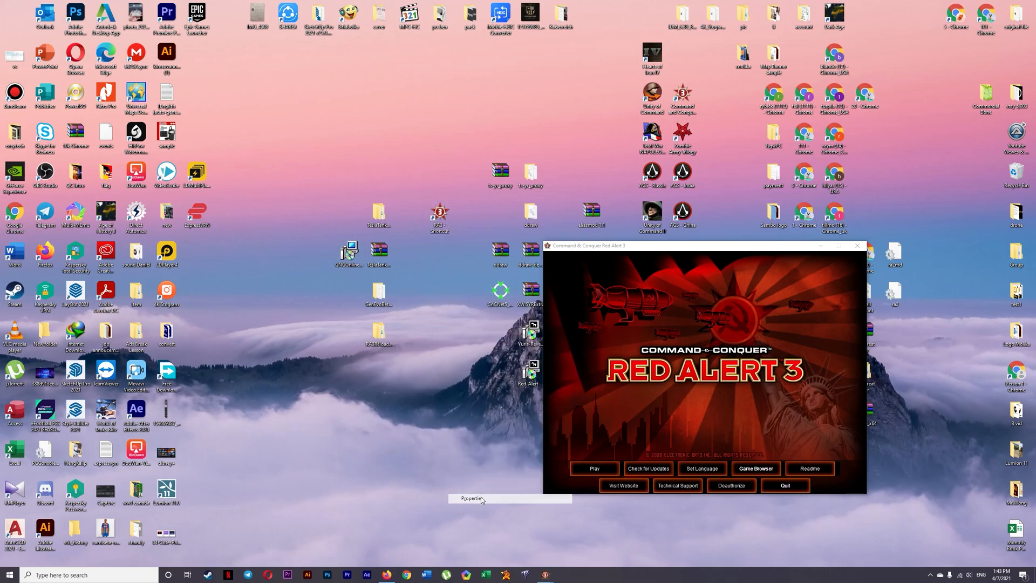
pyautogui.click(470, 498)
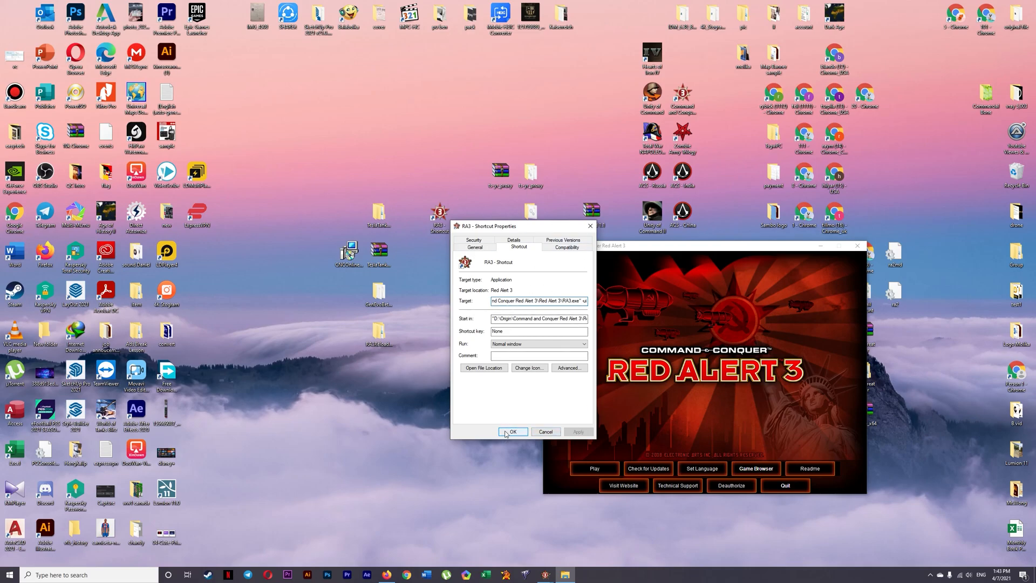
pyautogui.click(512, 431)
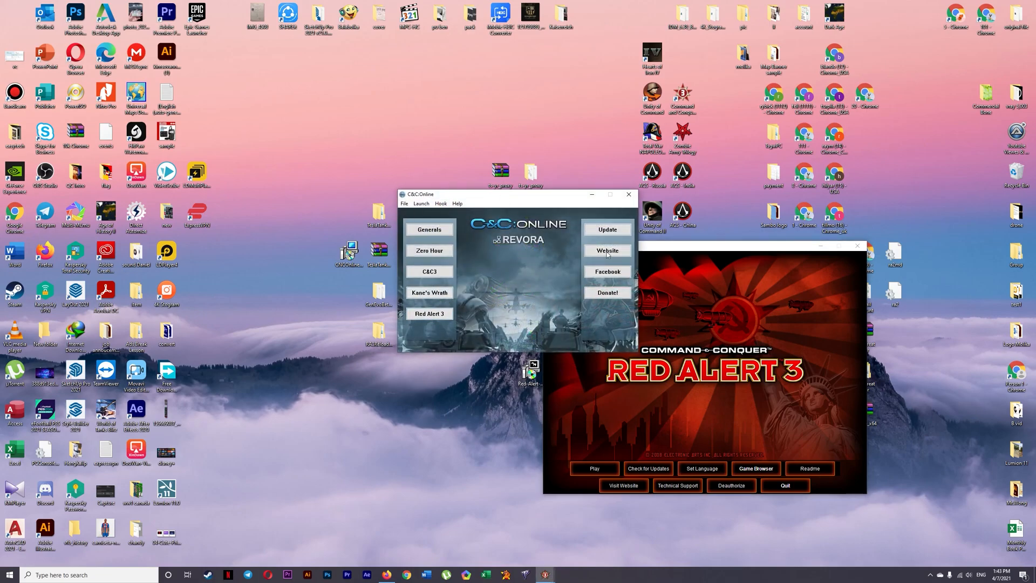
pyautogui.moveTo(796, 332)
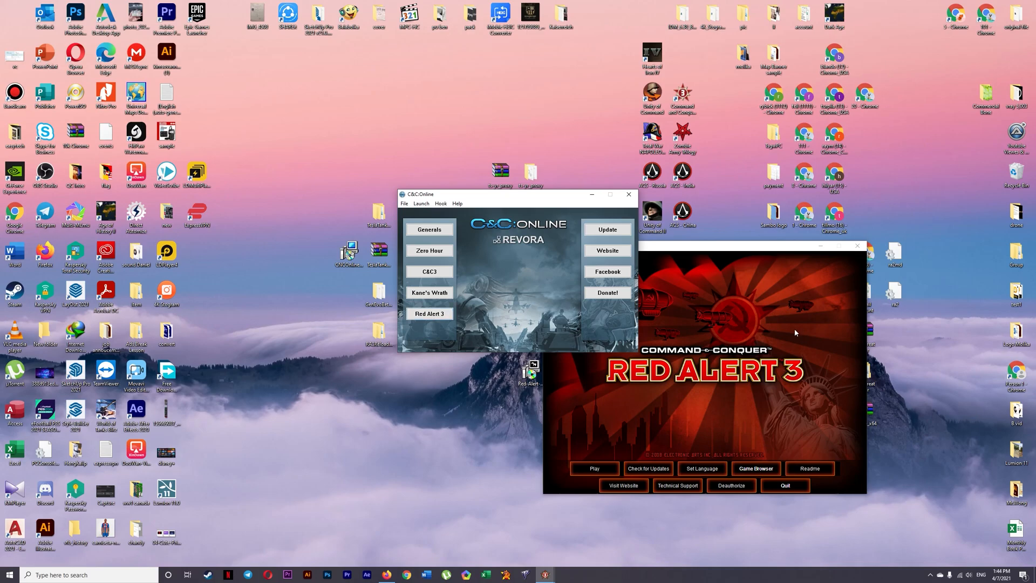
# Step: Reopen the Red Alert 3 launcher's Game Browser mod list and cancel without launching
pyautogui.click(755, 468)
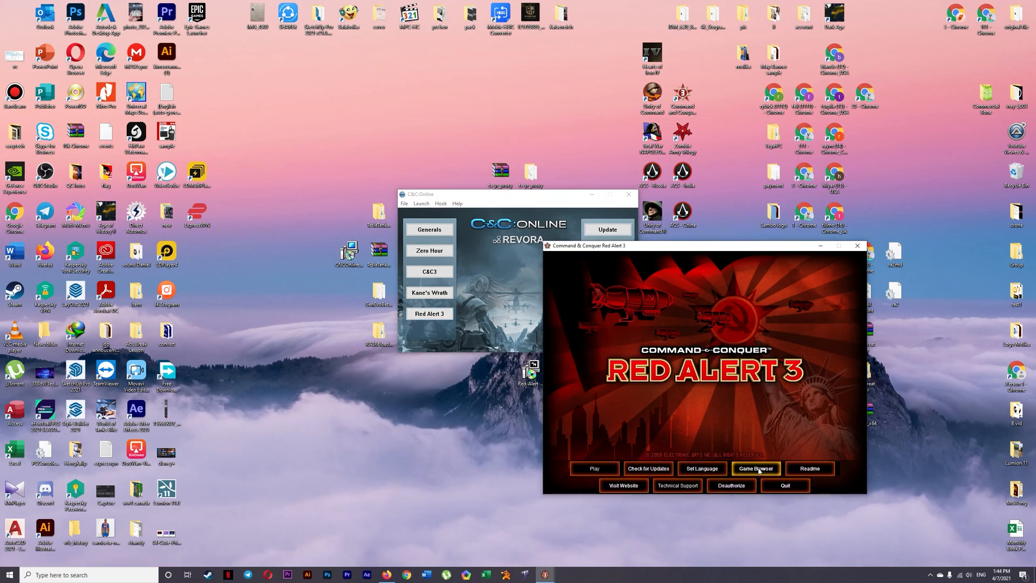
pyautogui.click(755, 468)
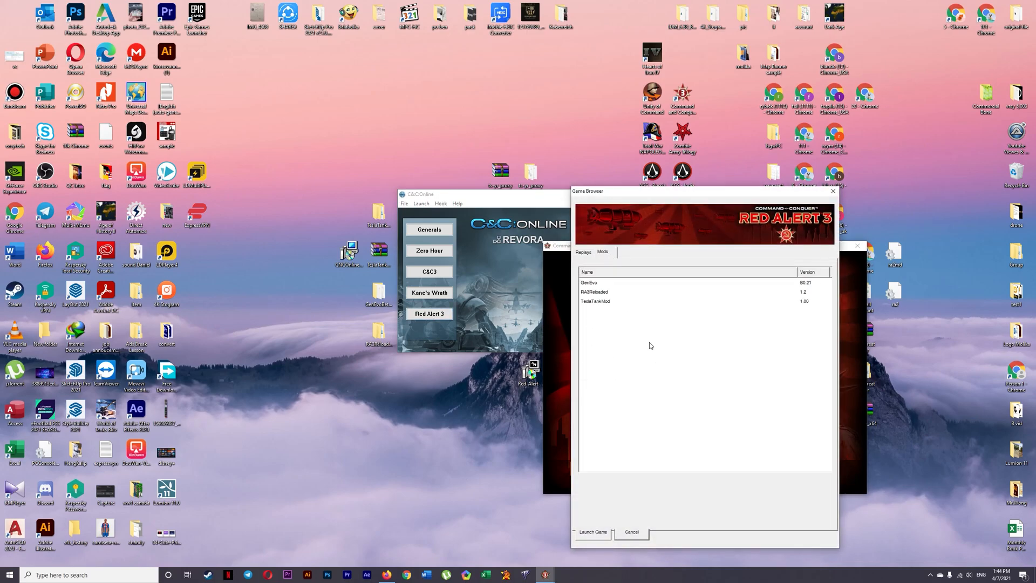
pyautogui.click(630, 531)
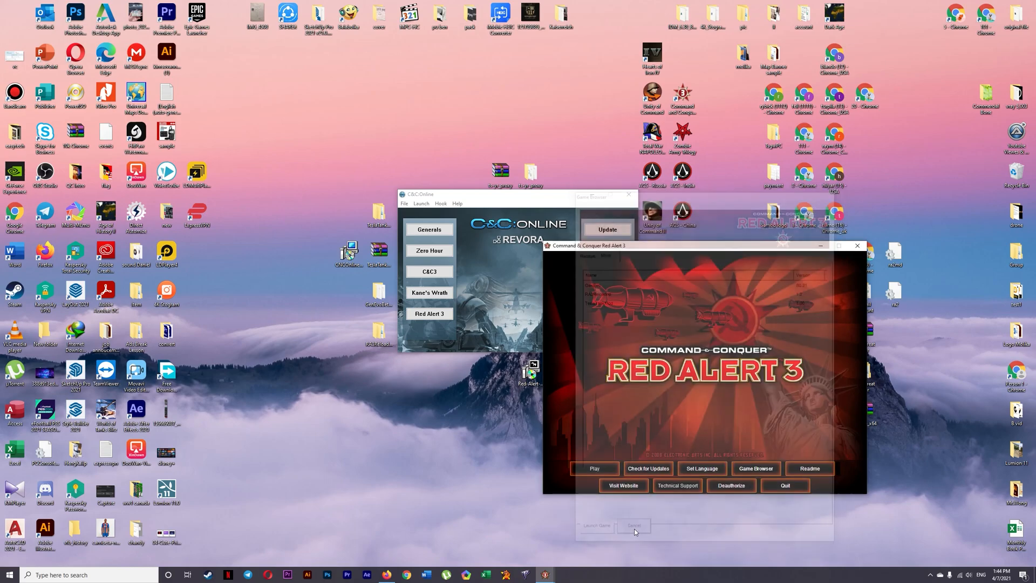